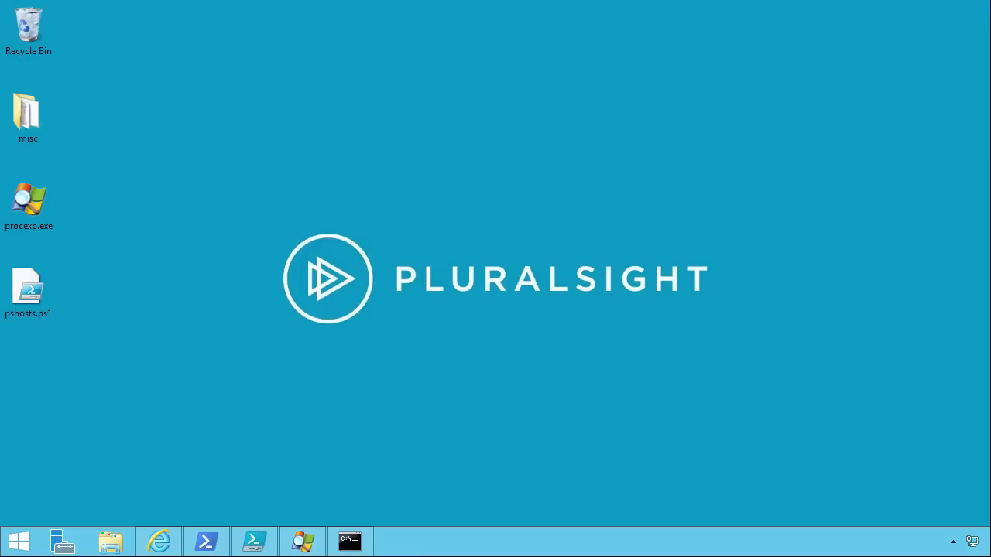
{"action": "mouse_move", "coordinate": [248, 334]}
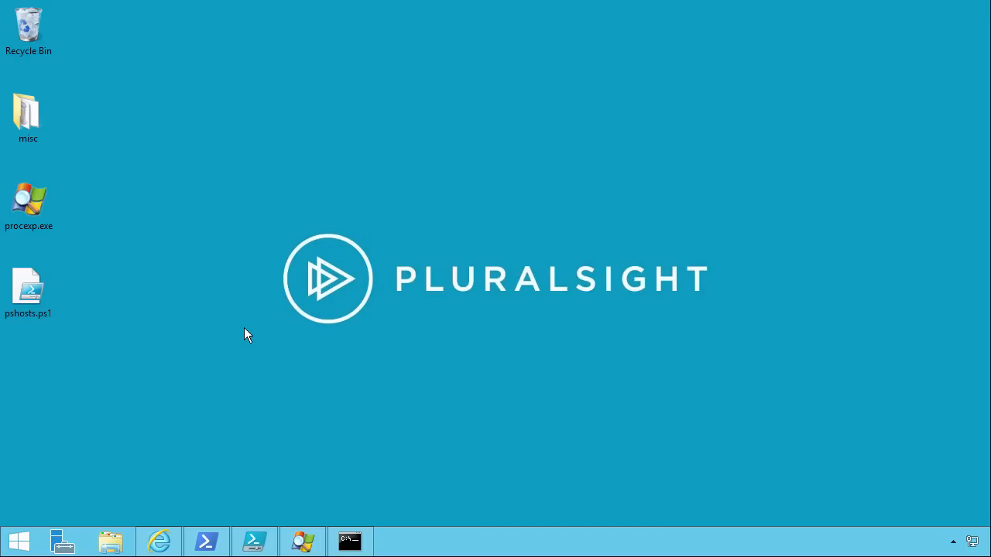
{"action": "mouse_move", "coordinate": [158, 542]}
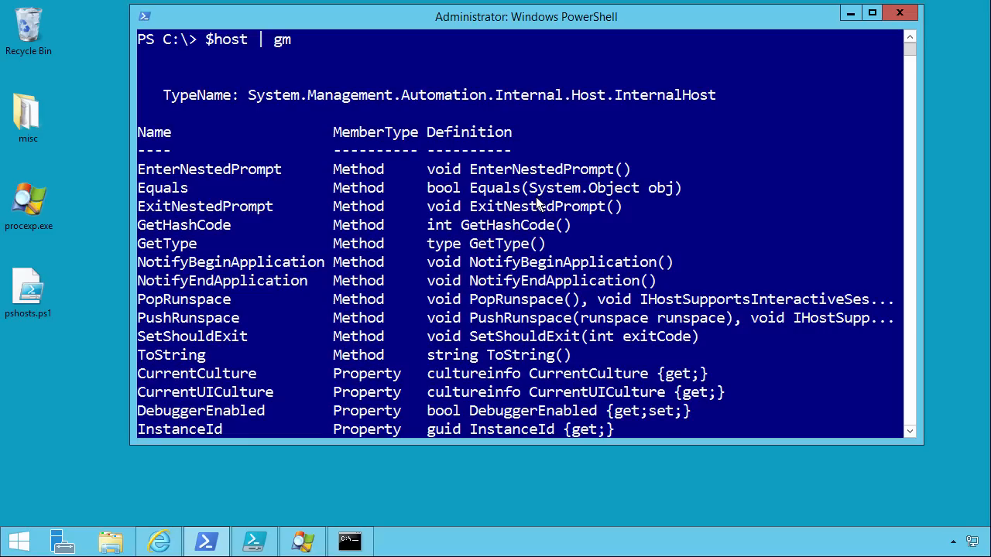
{"action": "mouse_move", "coordinate": [855, 28]}
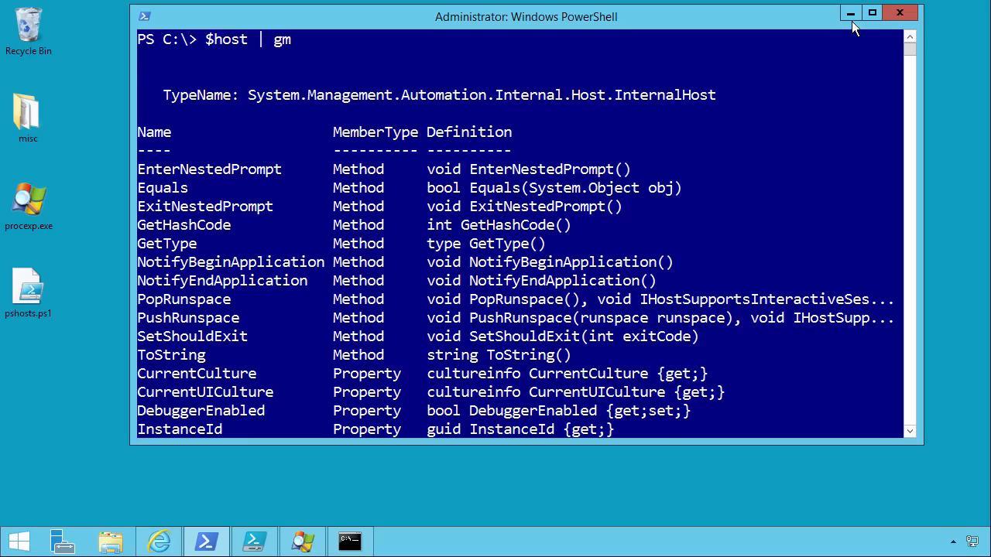
Minimize the PowerShell console showing the $host | gm member listing.
{"action": "left_click", "coordinate": [900, 13]}
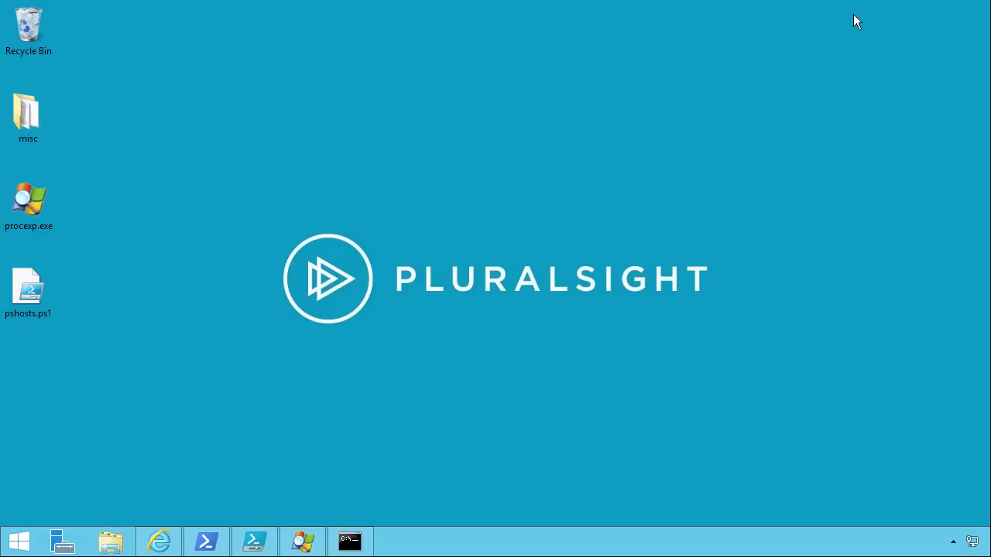
{"action": "mouse_move", "coordinate": [820, 51]}
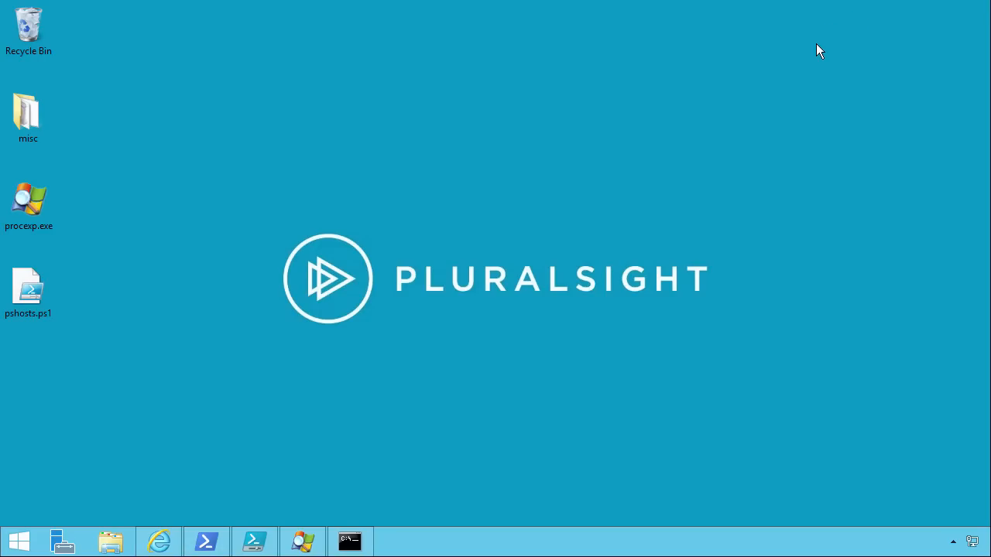
{"action": "mouse_move", "coordinate": [700, 142]}
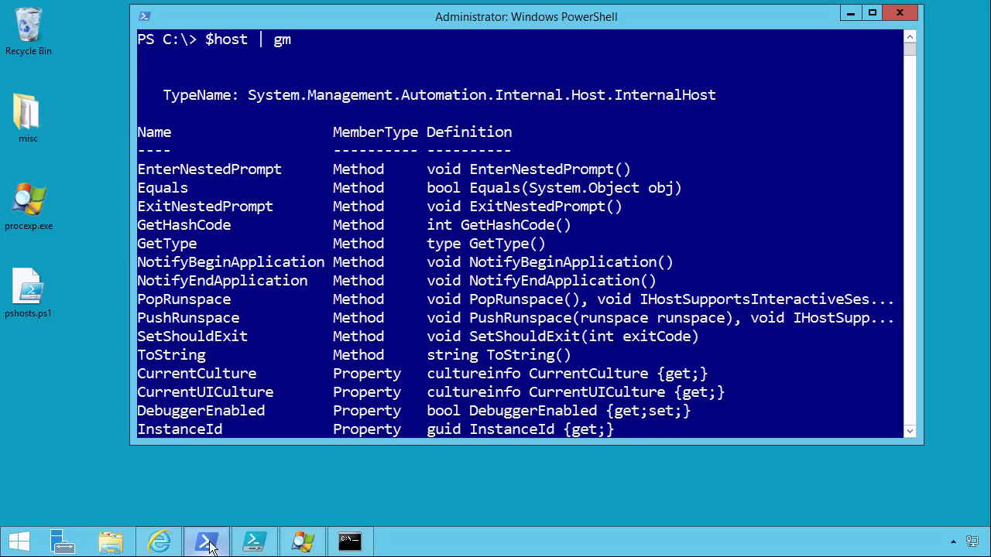
{"action": "mouse_move", "coordinate": [591, 189]}
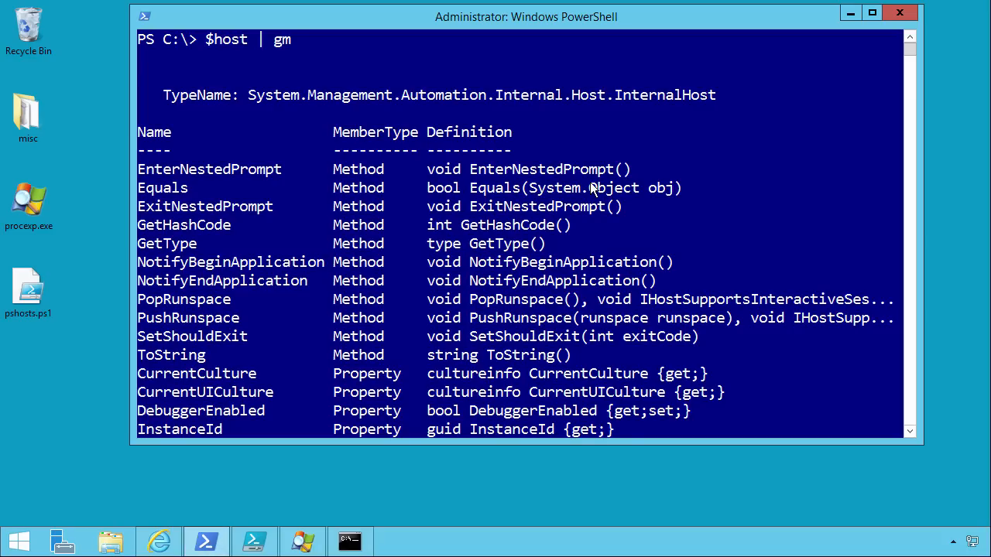
{"action": "mouse_move", "coordinate": [850, 14]}
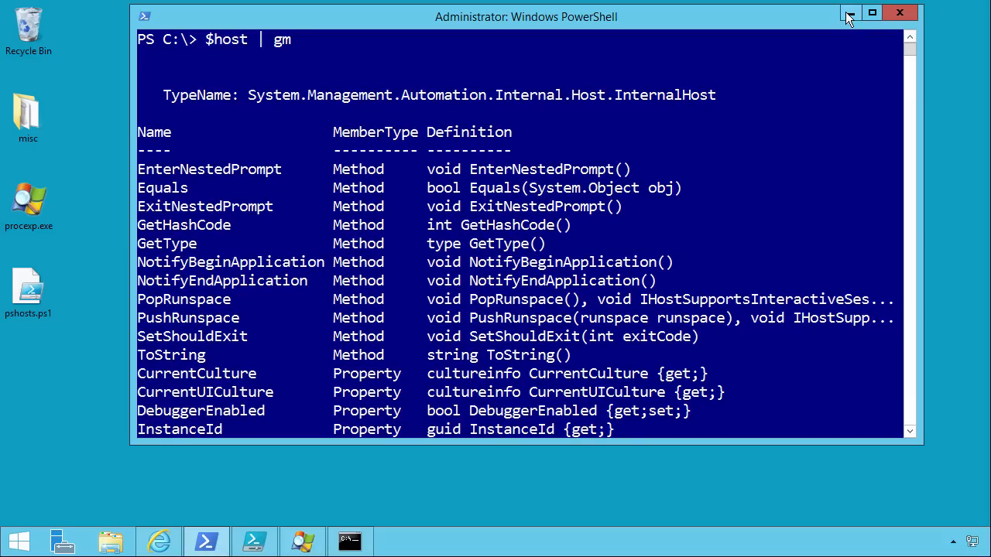
{"action": "mouse_move", "coordinate": [849, 14]}
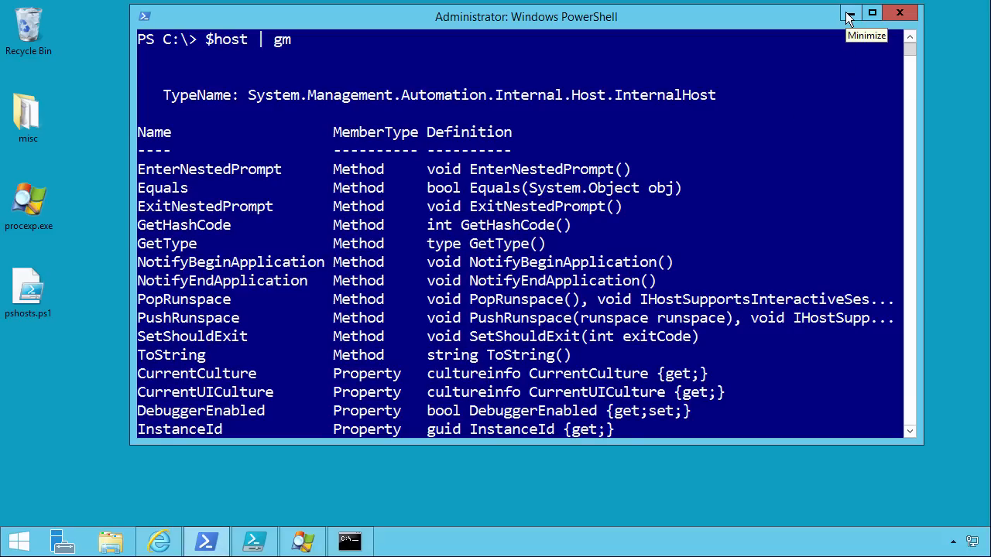
Reveal the WMF 4.0 download page, scroll to its component description and highlight the word ISE.
{"action": "left_click", "coordinate": [849, 12]}
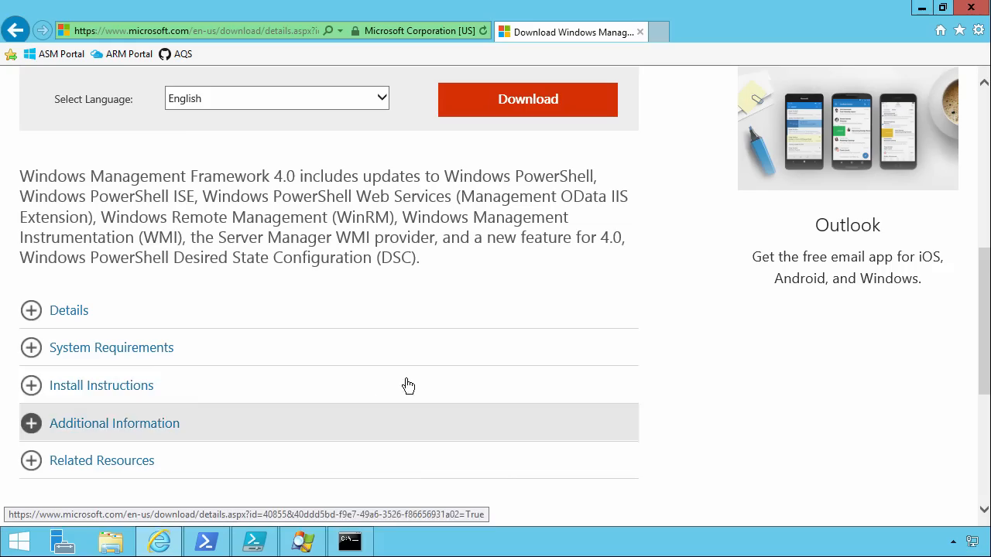
{"action": "scroll", "scroll_direction": "up", "scroll_amount": 3}
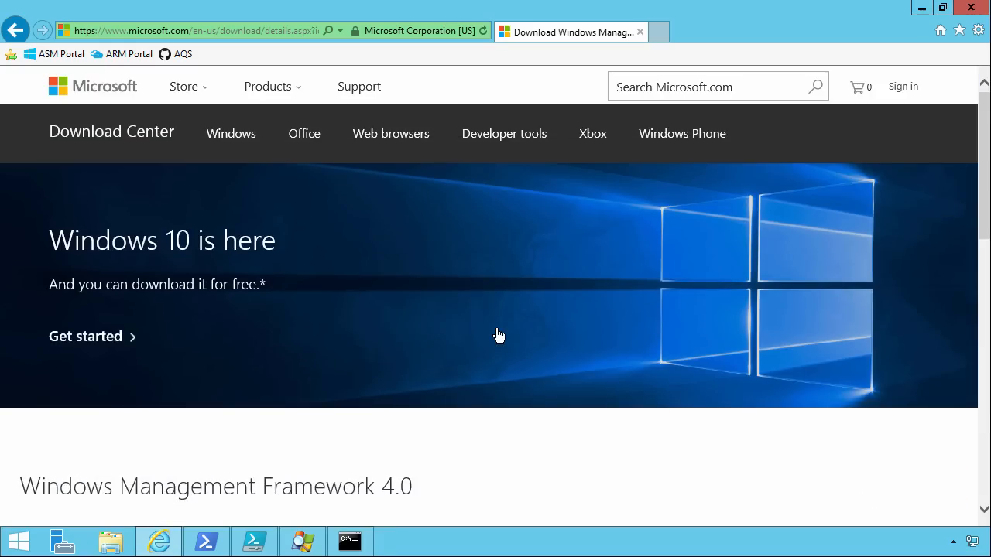
{"action": "scroll", "scroll_direction": "down", "scroll_amount": 3}
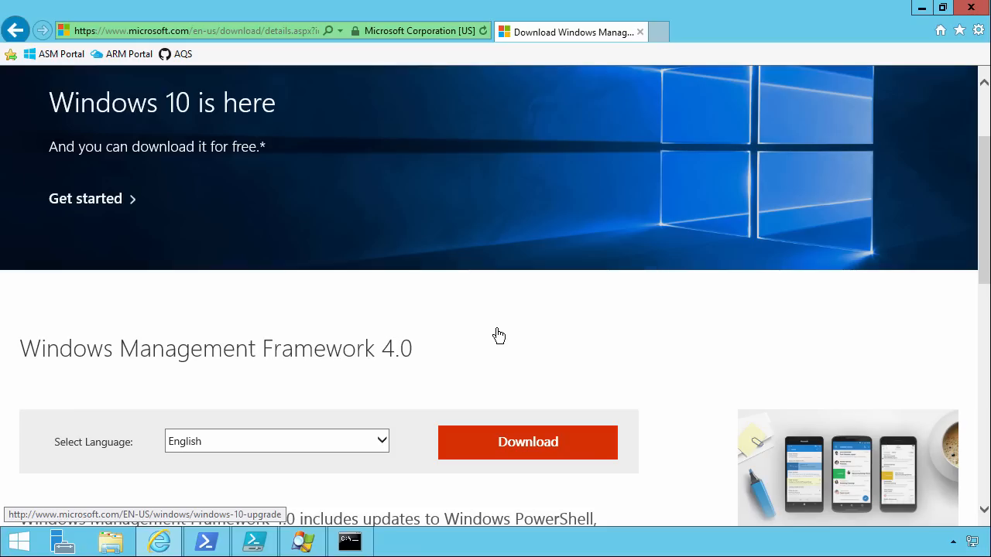
{"action": "scroll", "scroll_direction": "down", "scroll_amount": 3}
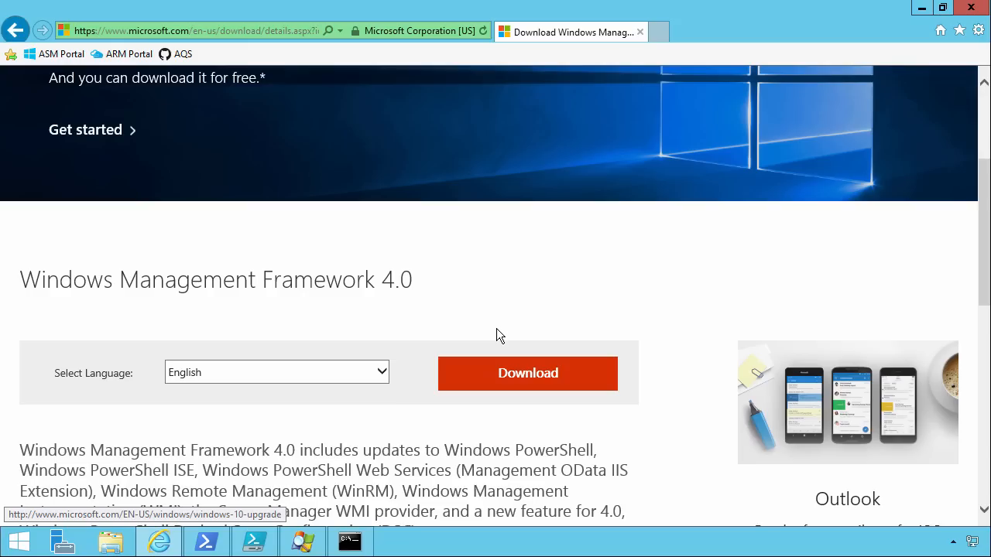
{"action": "scroll", "scroll_direction": "down", "scroll_amount": 3}
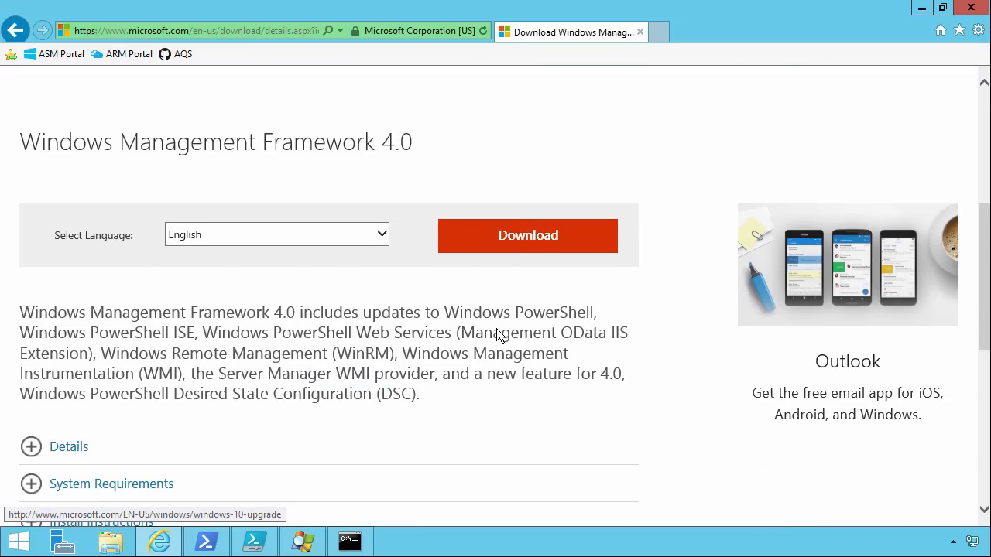
{"action": "mouse_move", "coordinate": [176, 323]}
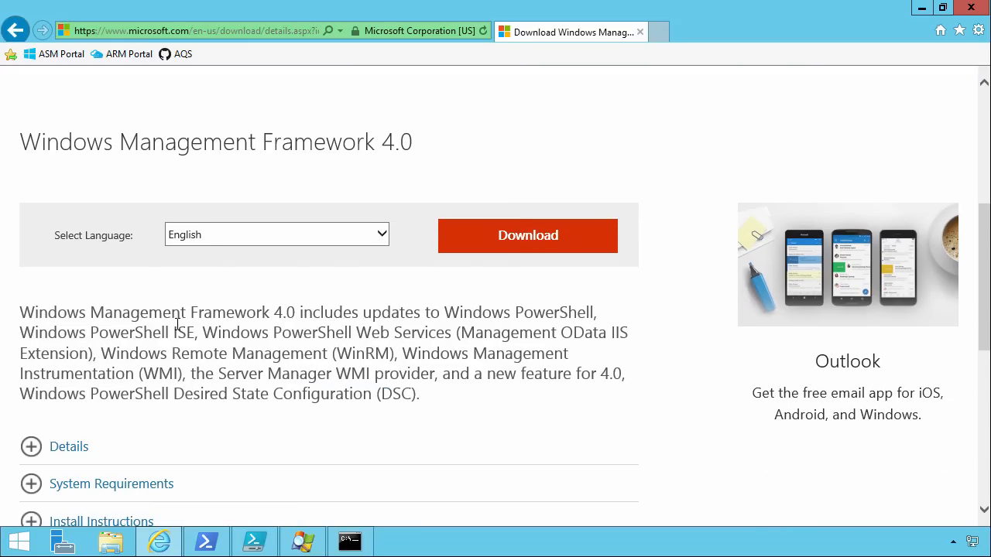
{"action": "double_click", "coordinate": [130, 332]}
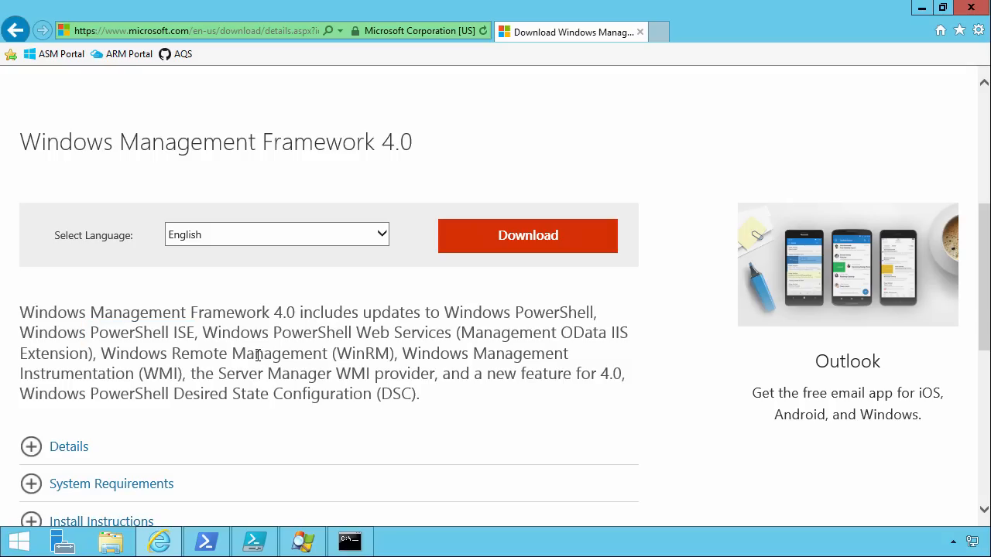
{"action": "mouse_move", "coordinate": [192, 331]}
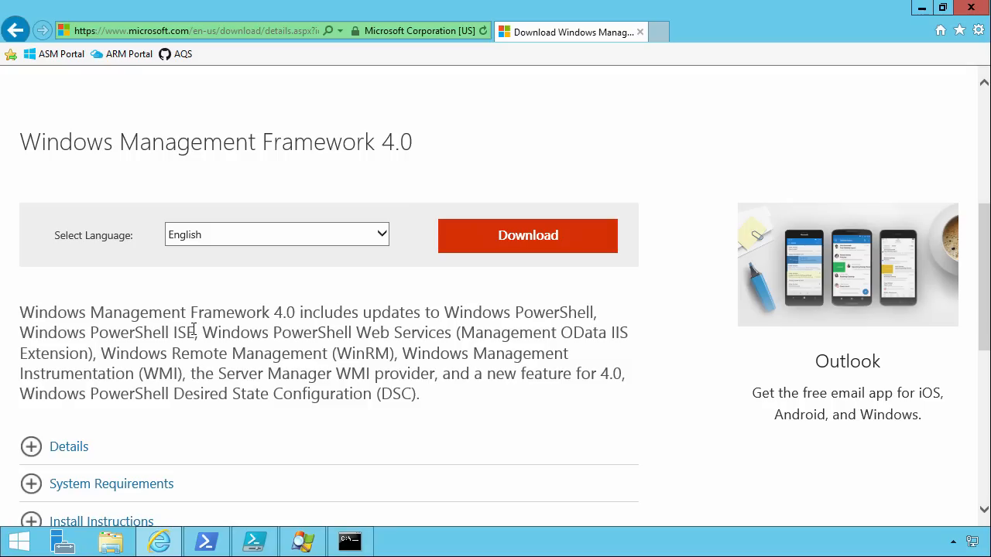
{"action": "double_click", "coordinate": [116, 331]}
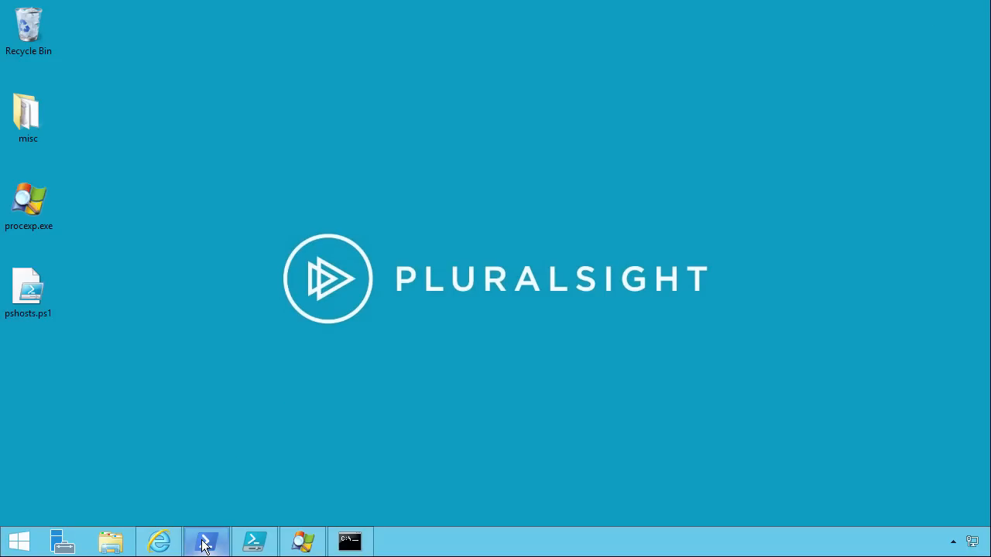
{"action": "mouse_move", "coordinate": [260, 520]}
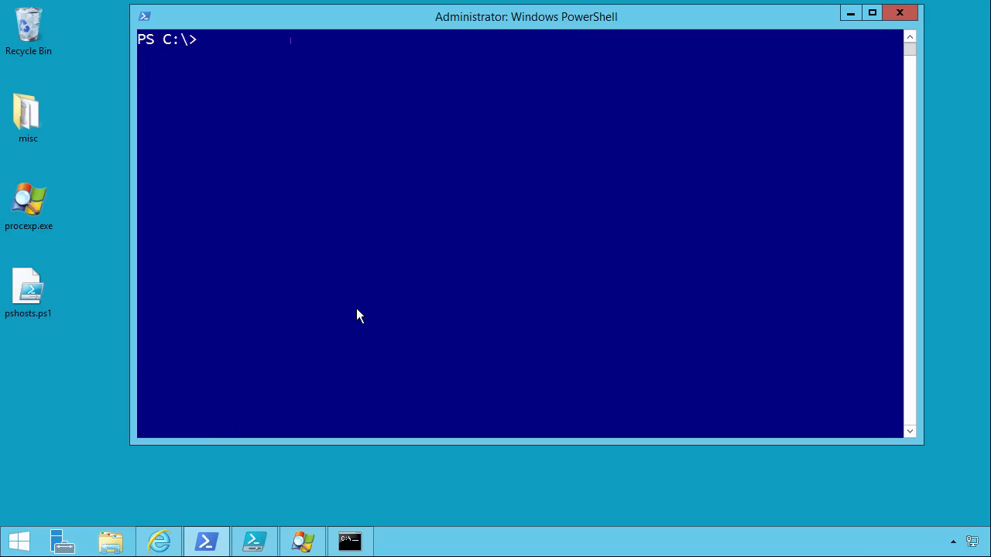
{"action": "mouse_move", "coordinate": [206, 541]}
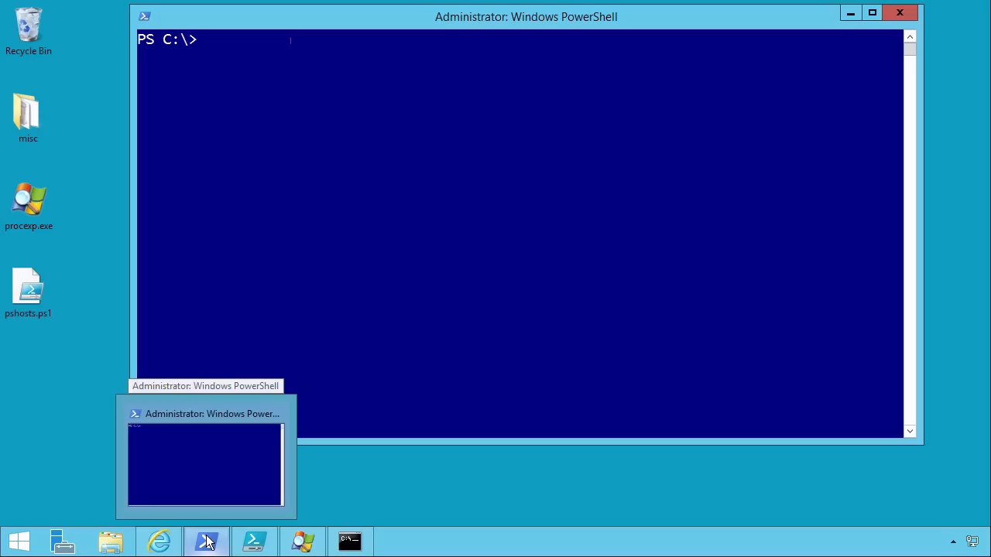
From the PowerShell taskbar jump list, choose Run ISE as Administrator.
{"action": "right_click", "coordinate": [206, 542]}
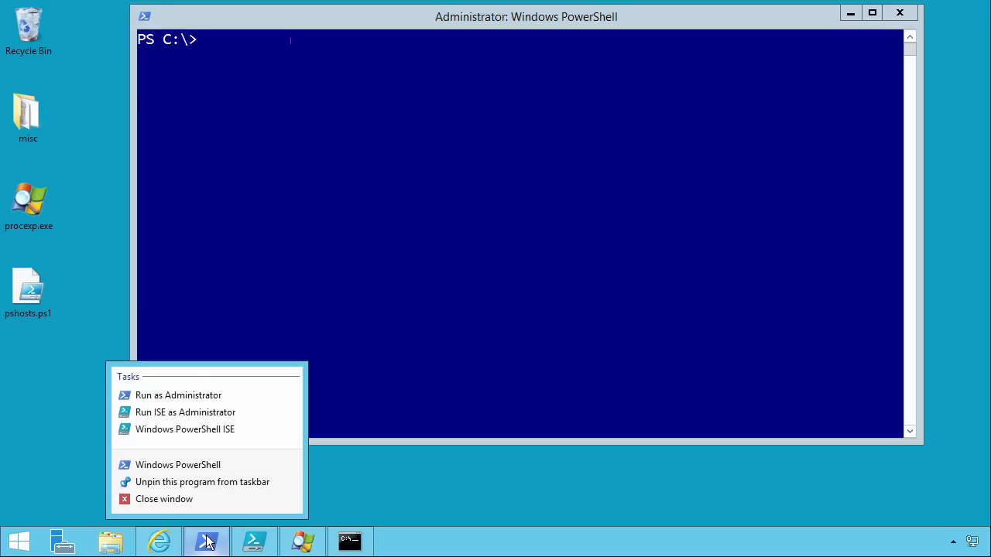
{"action": "mouse_move", "coordinate": [186, 395]}
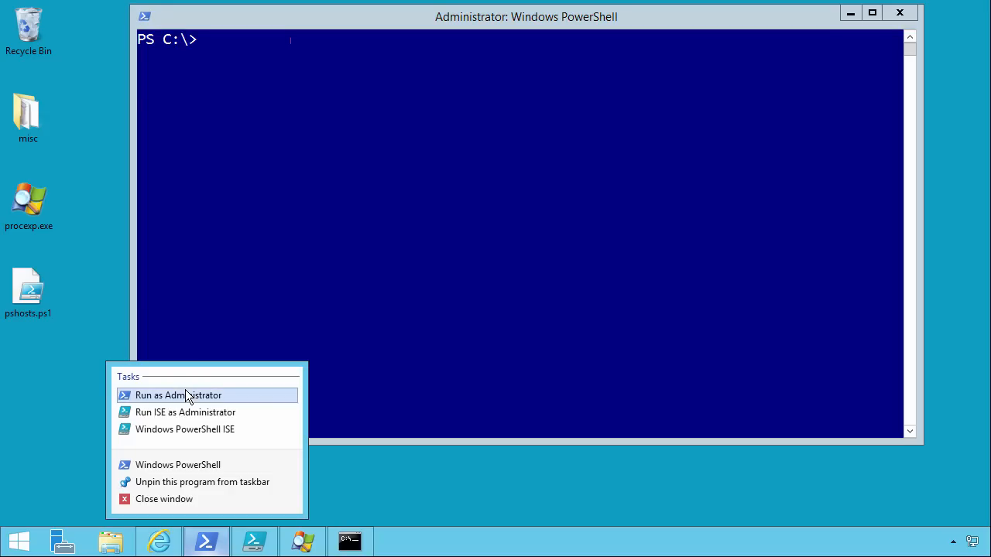
{"action": "mouse_move", "coordinate": [417, 378]}
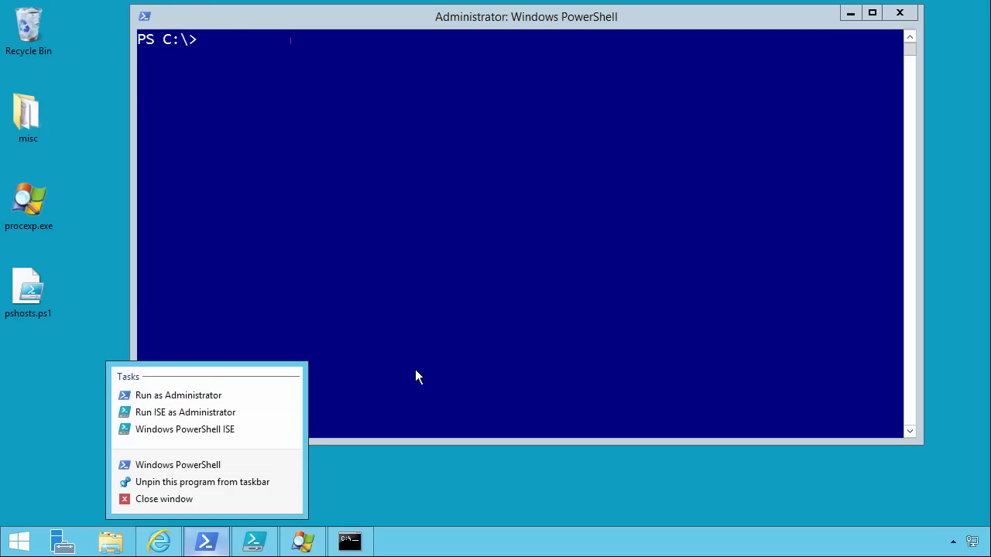
{"action": "mouse_move", "coordinate": [256, 542]}
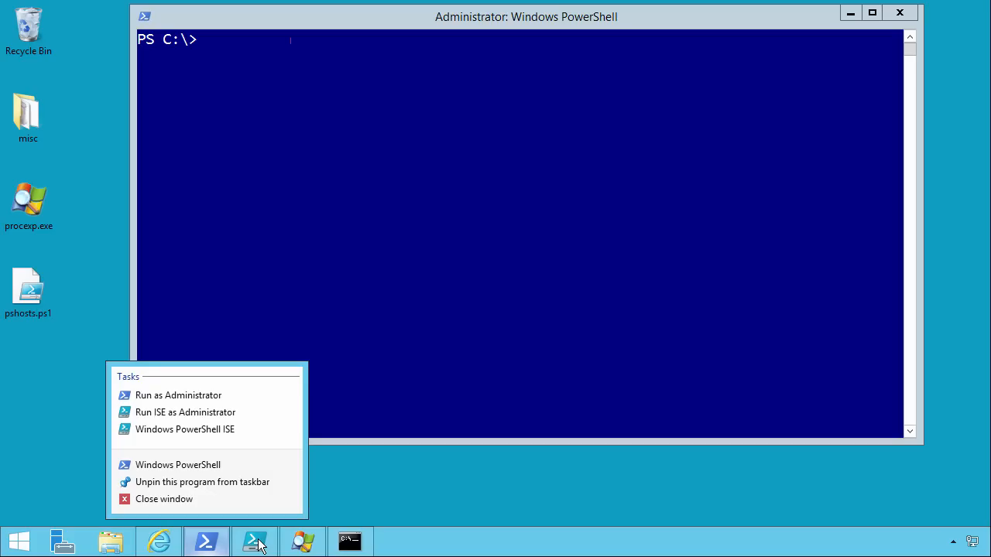
{"action": "mouse_move", "coordinate": [202, 545]}
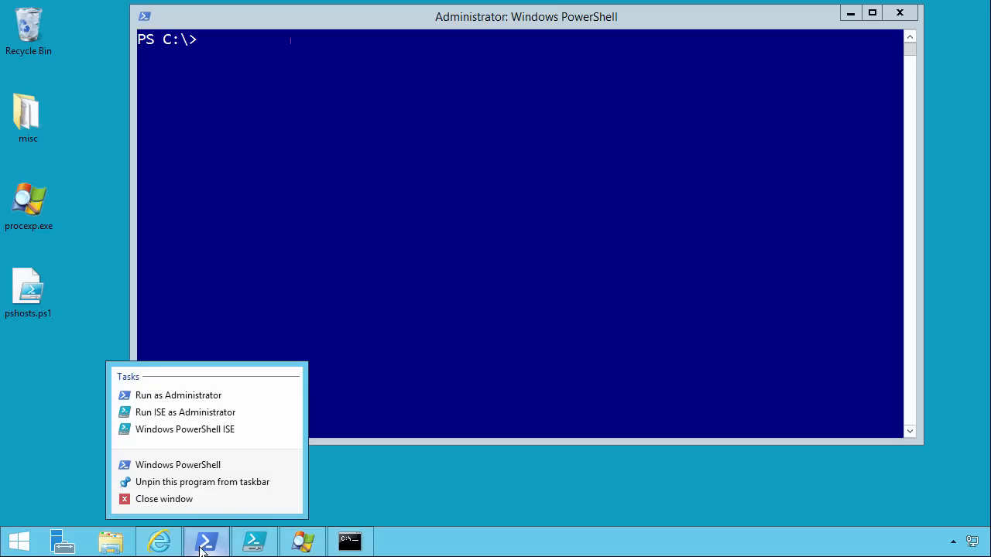
{"action": "mouse_move", "coordinate": [185, 412]}
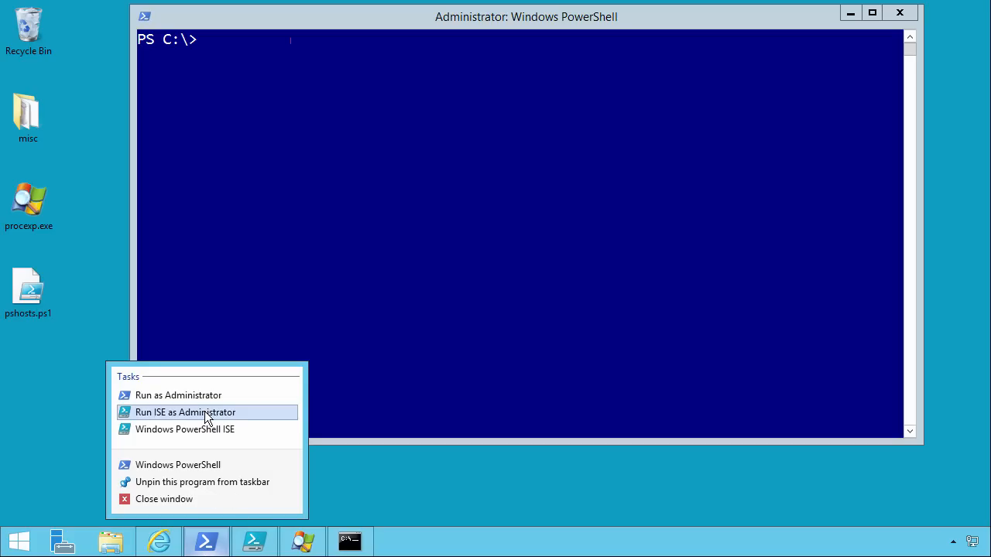
{"action": "left_click", "coordinate": [563, 276]}
{"action": "type", "text": "$host"}
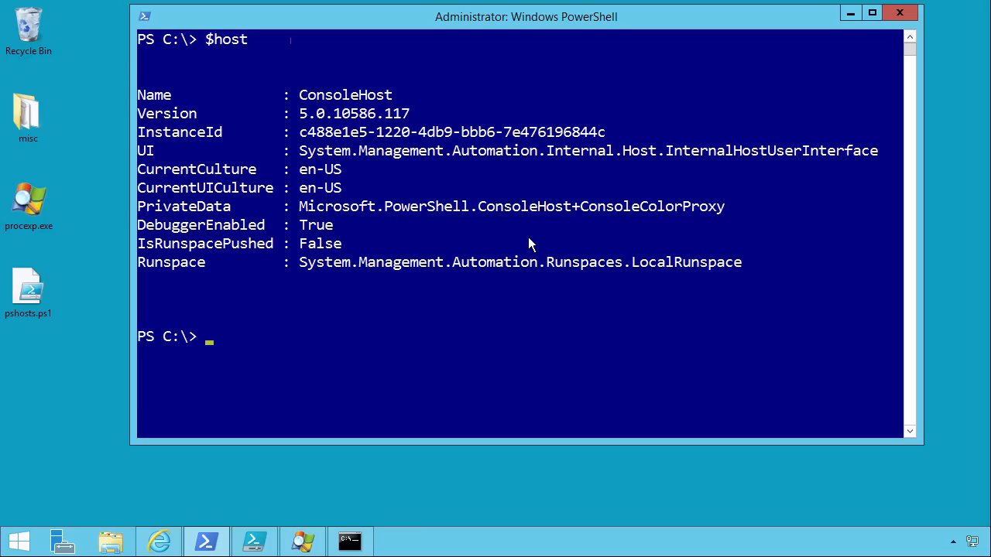
{"action": "mouse_move", "coordinate": [327, 88]}
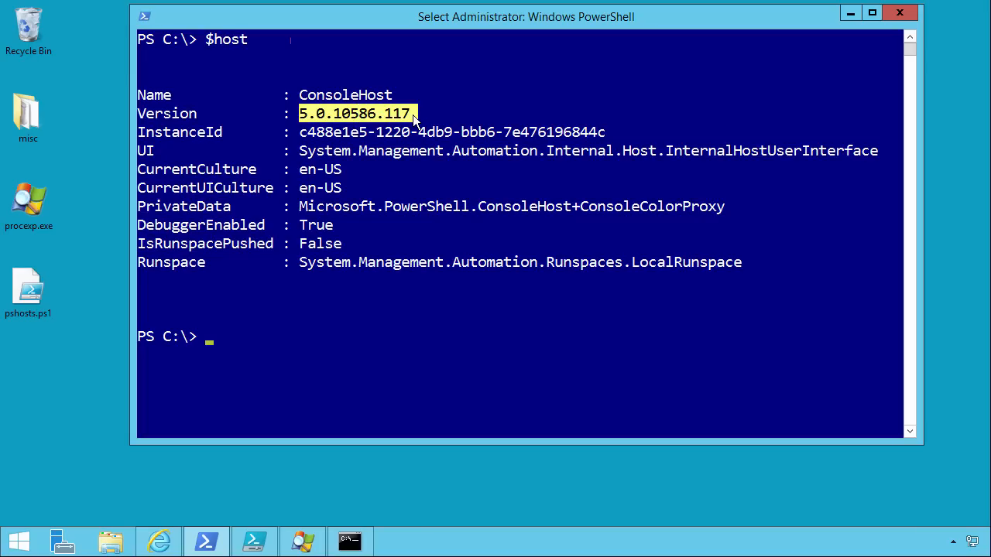
{"action": "mouse_move", "coordinate": [265, 464]}
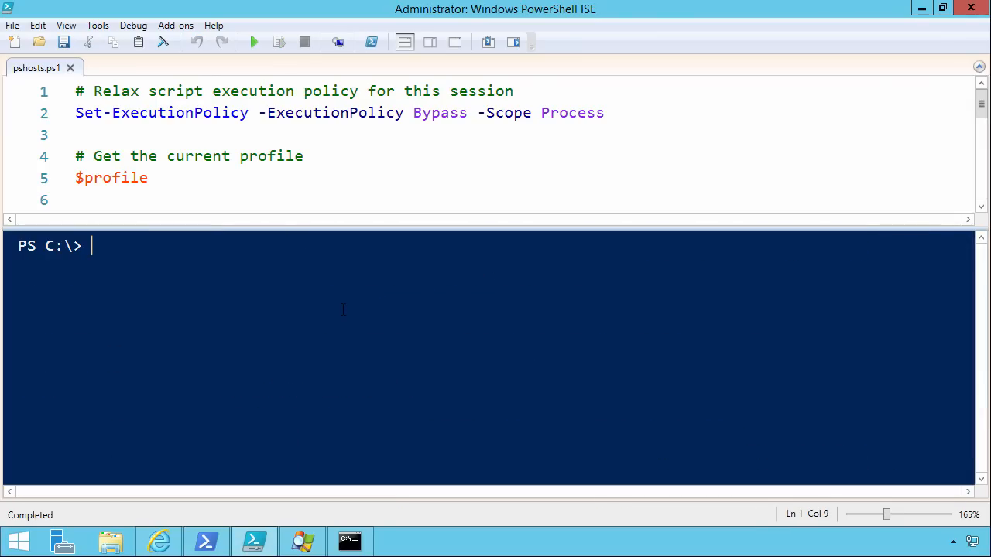
Run $host in the ISE console and highlight the Name value Windows PowerShell ISE Host.
{"action": "type", "text": "$host"}
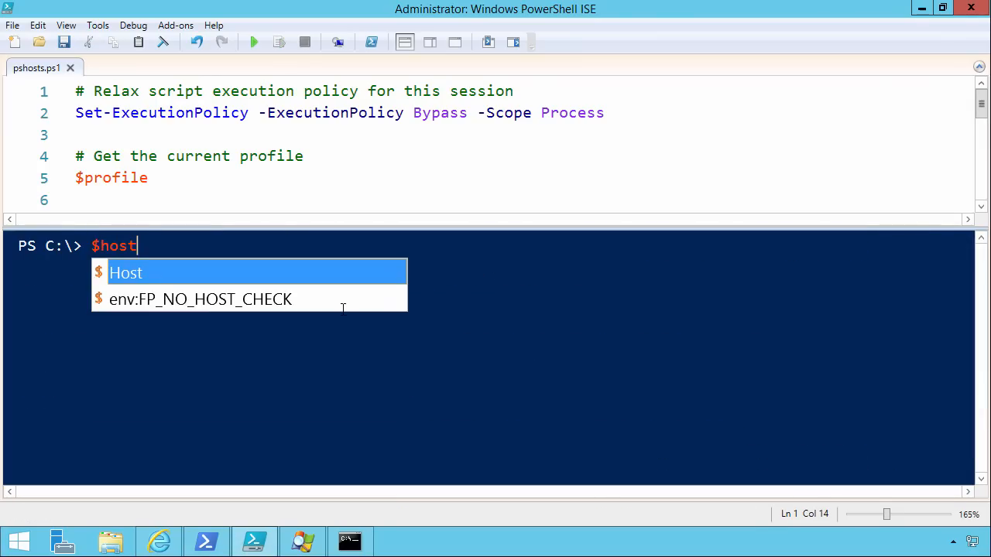
{"action": "key", "text": "Return"}
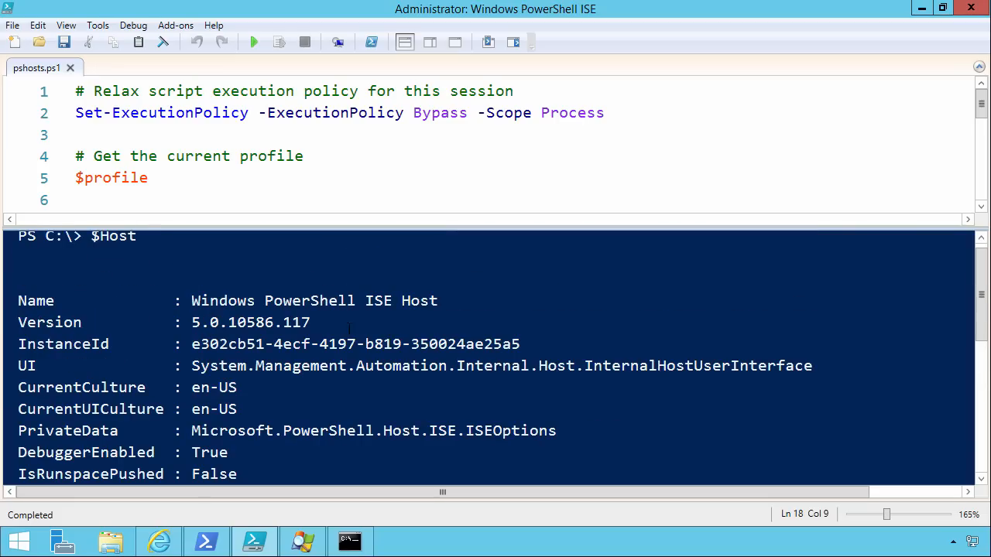
{"action": "double_click", "coordinate": [313, 300]}
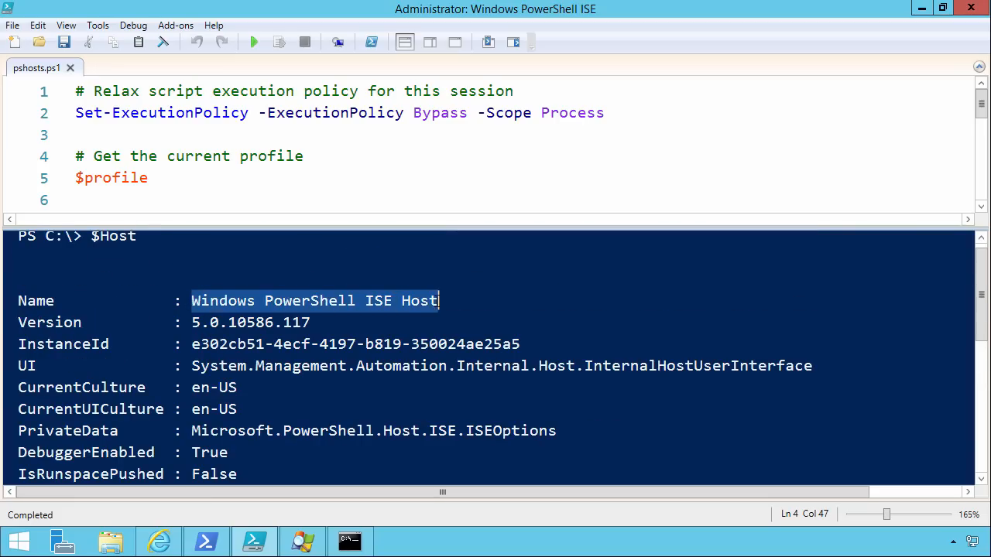
{"action": "mouse_move", "coordinate": [18, 540]}
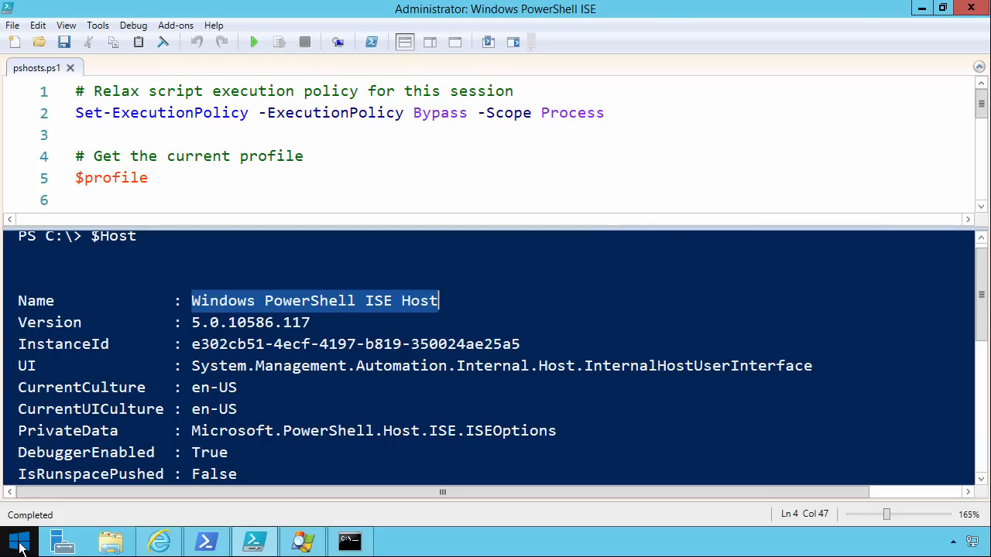
Search Start for 'active directory ad' and launch Active Directory Administrative Center.
{"action": "left_click", "coordinate": [18, 542]}
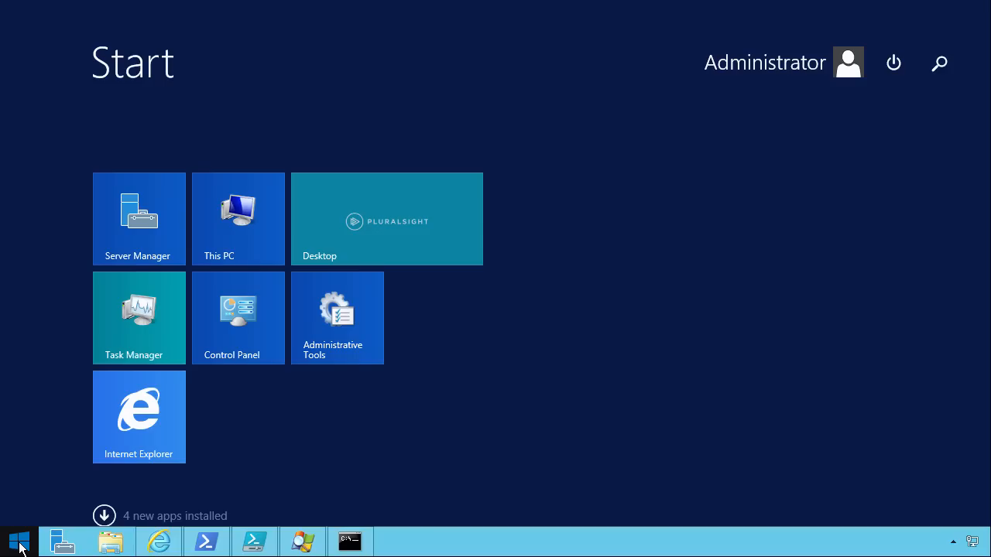
{"action": "type", "text": "active"}
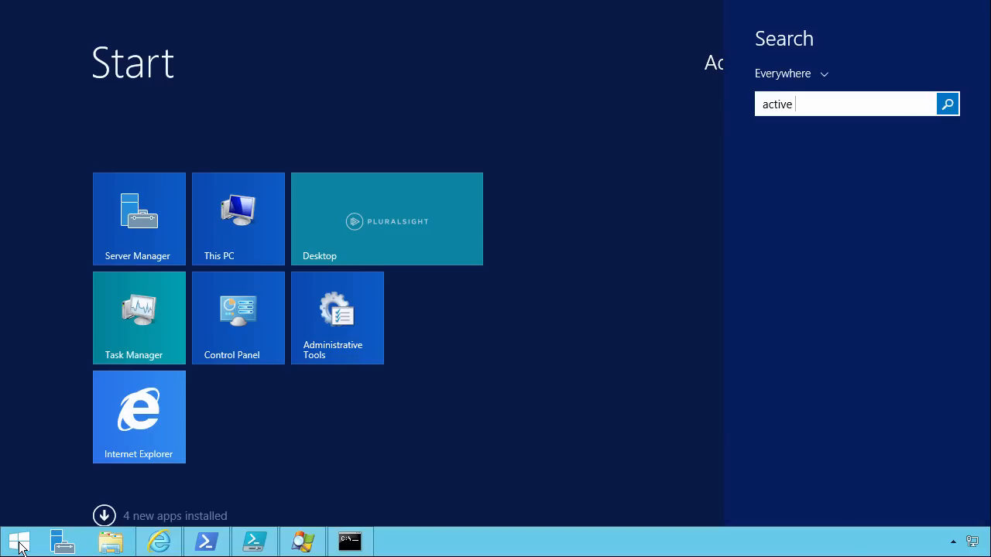
{"action": "type", "text": "directory ad"}
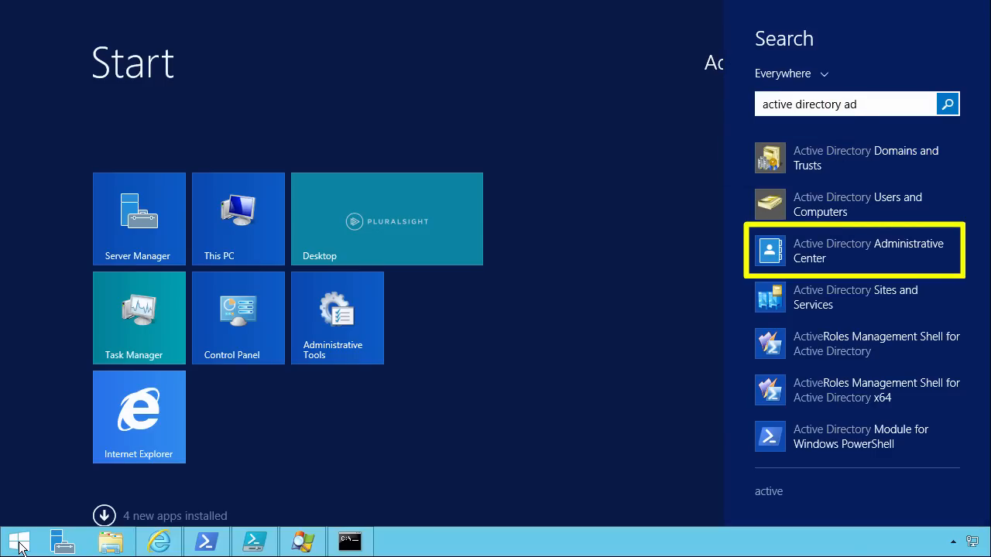
{"action": "left_click", "coordinate": [855, 251]}
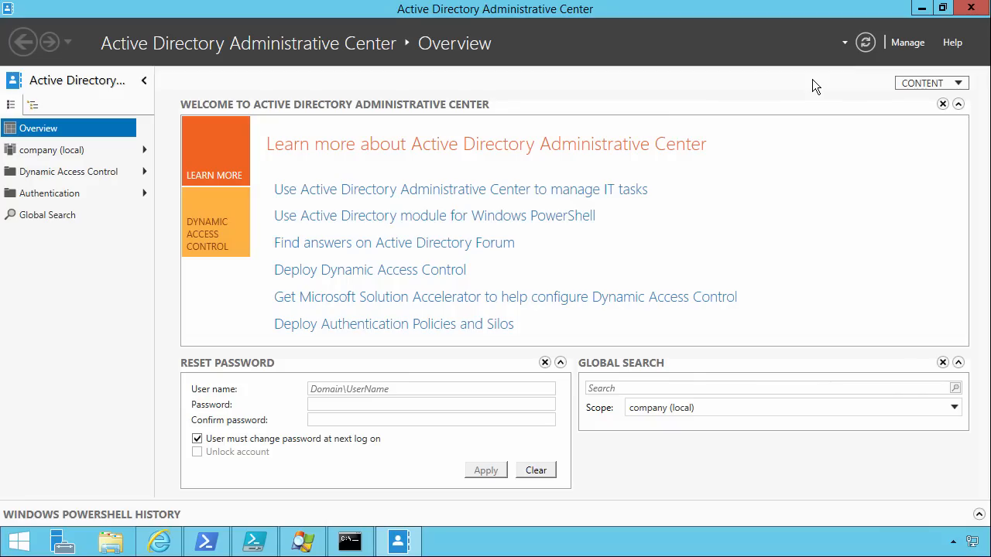
{"action": "mouse_move", "coordinate": [444, 297]}
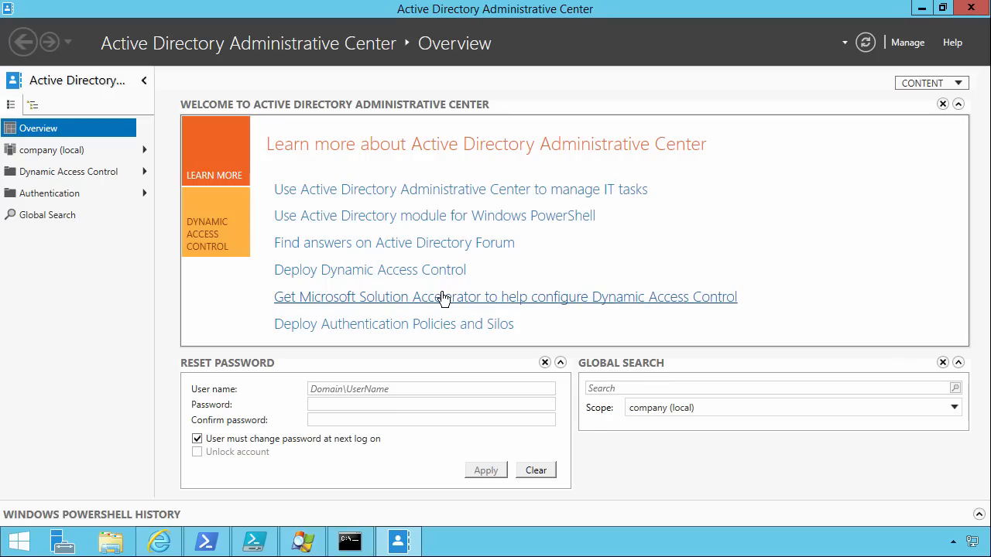
{"action": "mouse_move", "coordinate": [158, 235]}
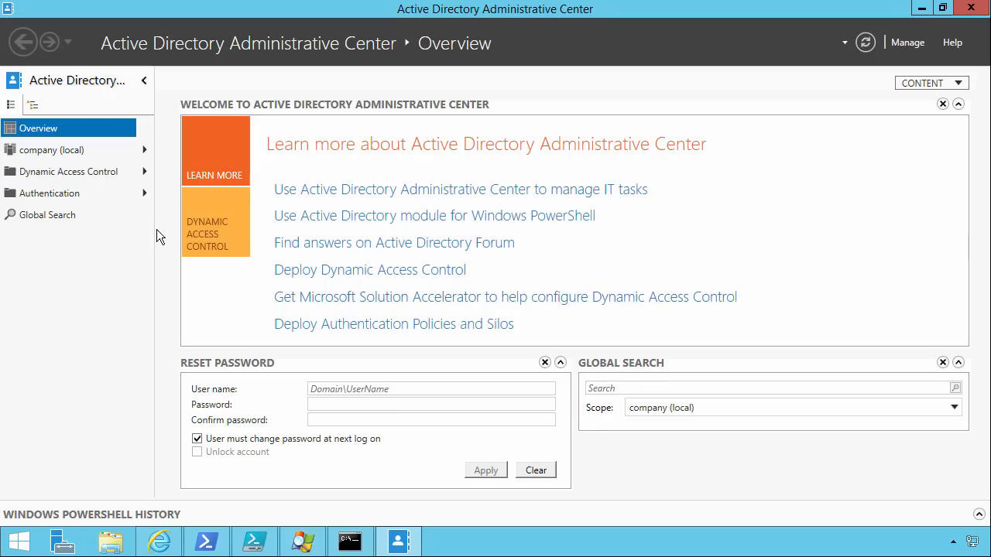
Open company (local) > Users and bring up the New-object choices from the Administrator account's menu.
{"action": "left_click", "coordinate": [53, 149]}
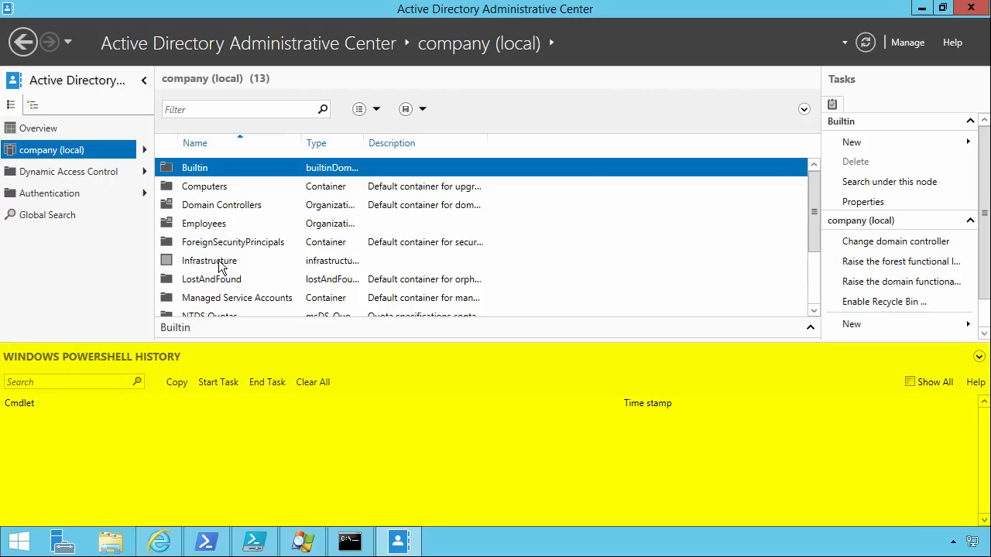
{"action": "left_click", "coordinate": [192, 297]}
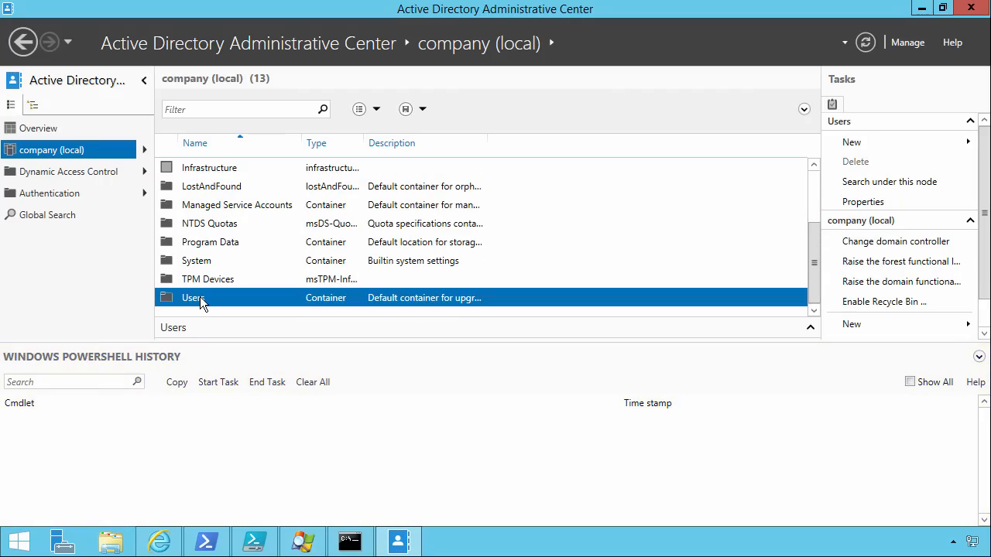
{"action": "right_click", "coordinate": [209, 167]}
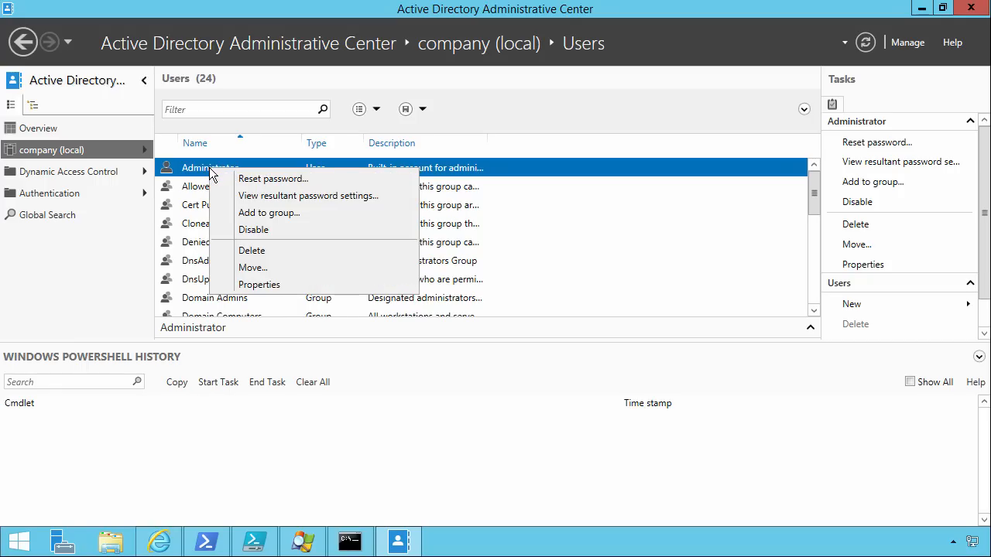
{"action": "left_click", "coordinate": [852, 303]}
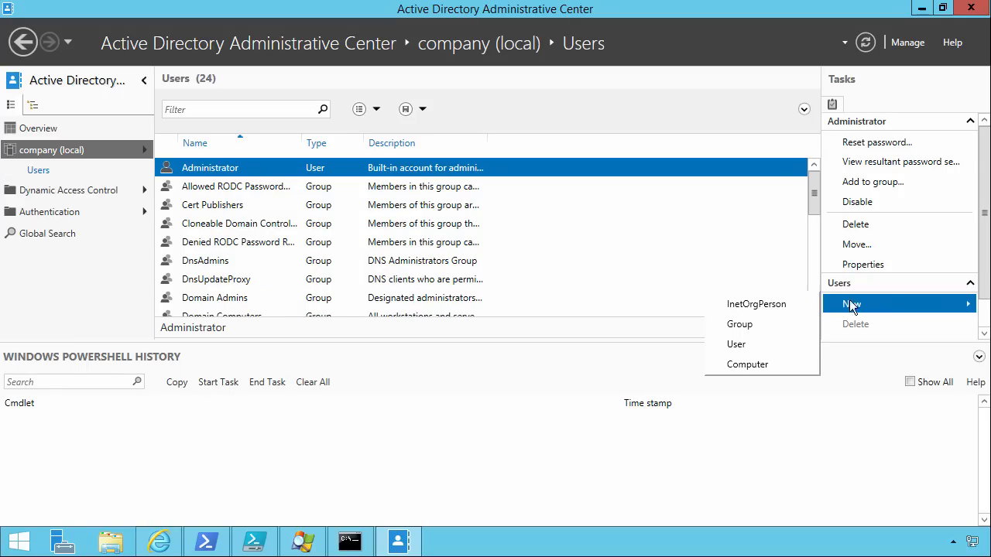
Choose New > User to start creating the new account in Users.
{"action": "left_click", "coordinate": [736, 343]}
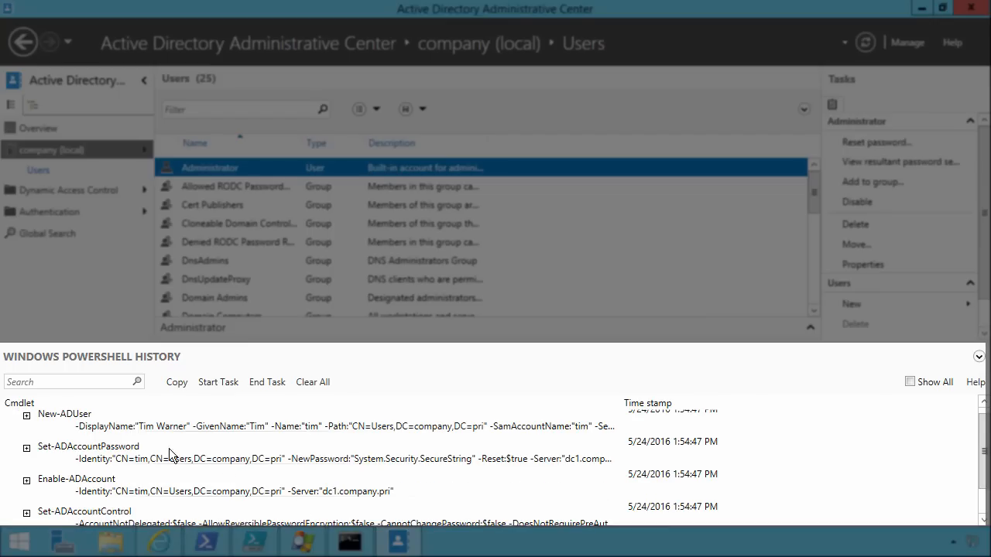
{"action": "mouse_move", "coordinate": [112, 462]}
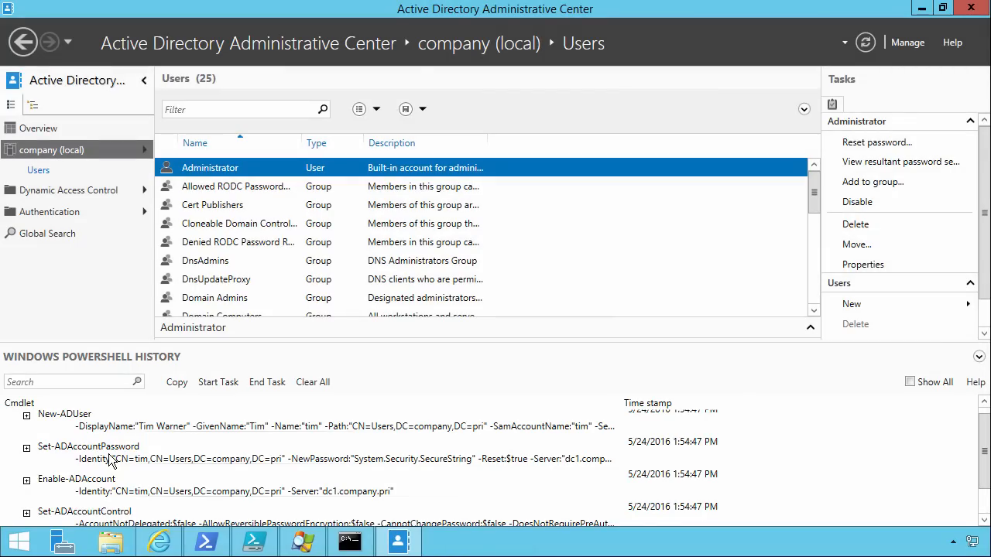
{"action": "mouse_move", "coordinate": [765, 146]}
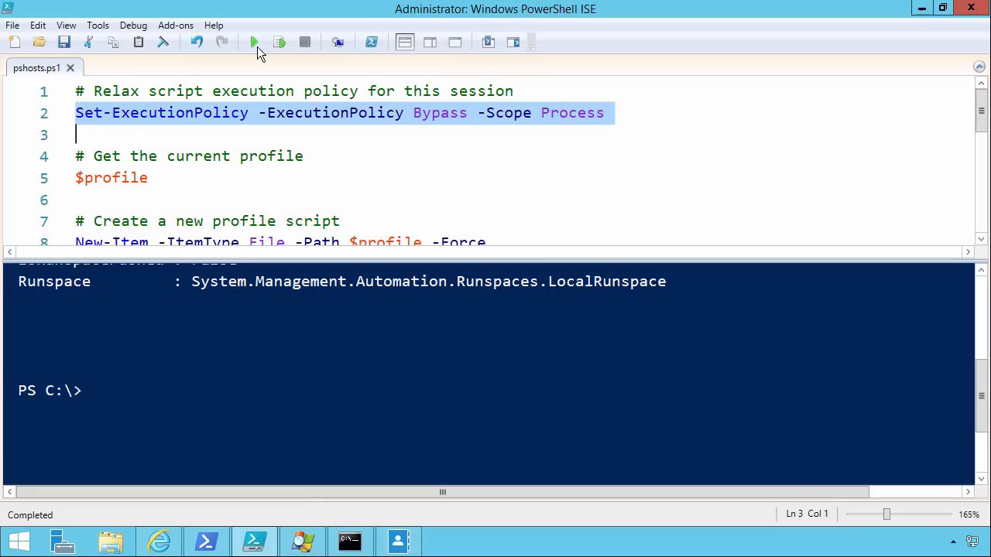
Run the Set-ExecutionPolicy line, then select the '$Host | Get-Member' line to run.
{"action": "left_click", "coordinate": [446, 136]}
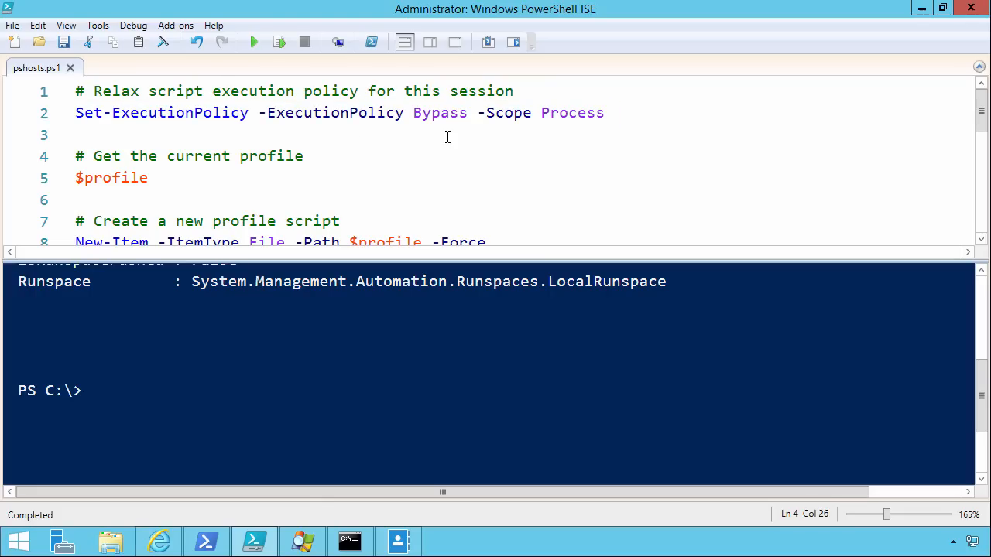
{"action": "mouse_move", "coordinate": [461, 115]}
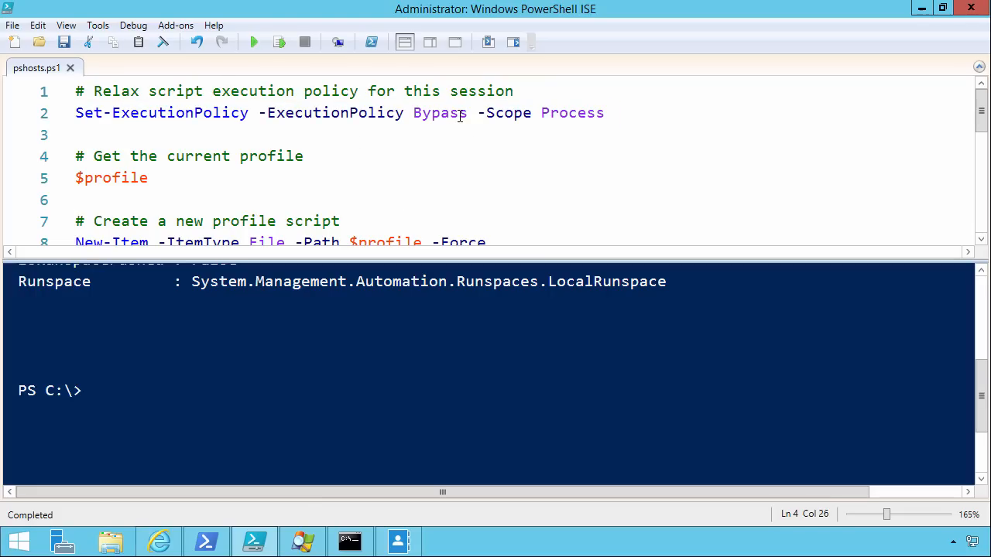
{"action": "mouse_move", "coordinate": [660, 127]}
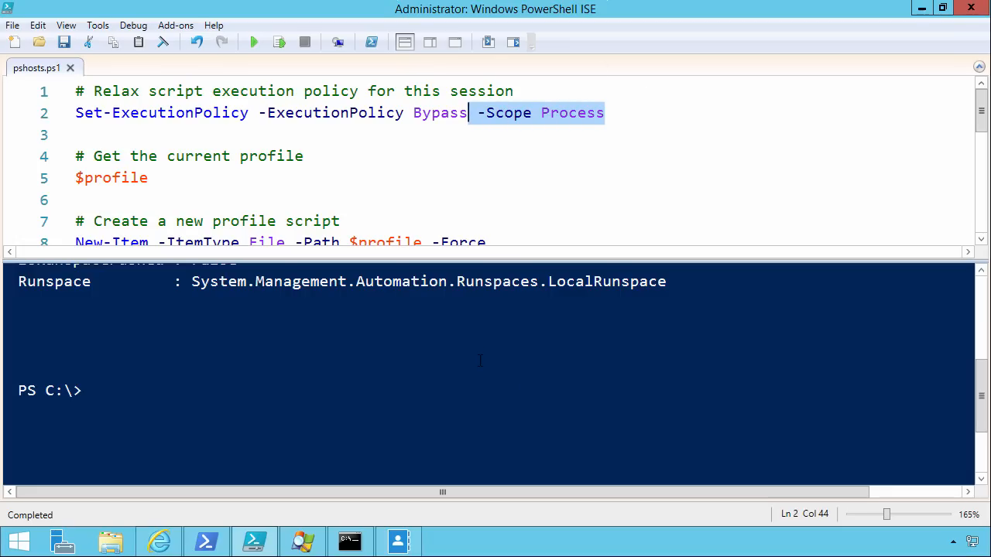
{"action": "scroll", "scroll_direction": "down", "scroll_amount": 3}
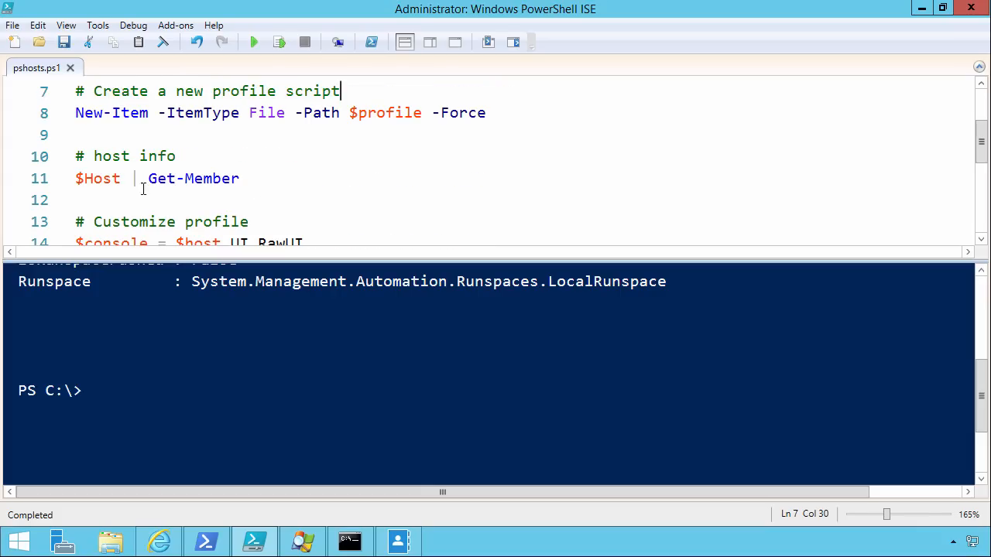
{"action": "left_click", "coordinate": [114, 178]}
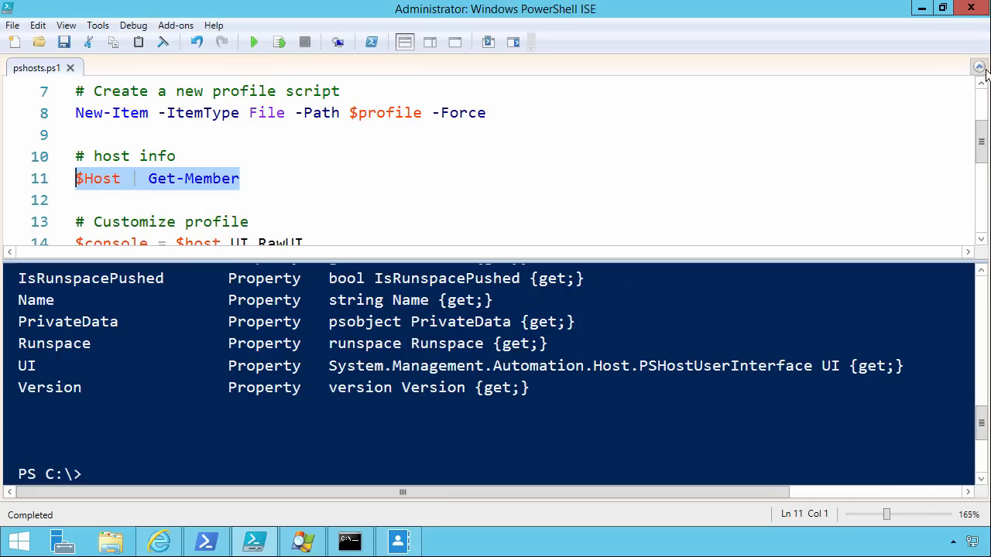
{"action": "left_click", "coordinate": [979, 67]}
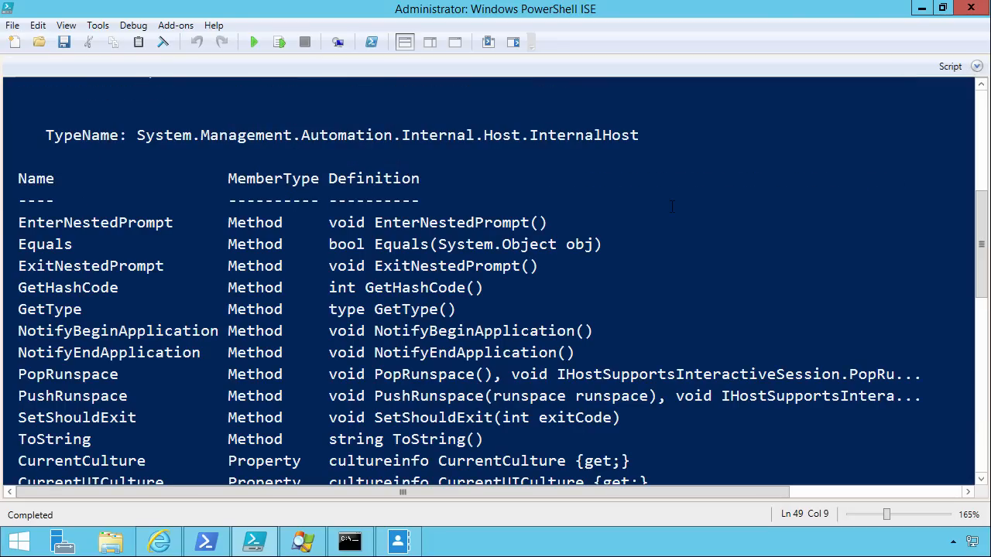
{"action": "scroll", "scroll_direction": "down", "scroll_amount": 3}
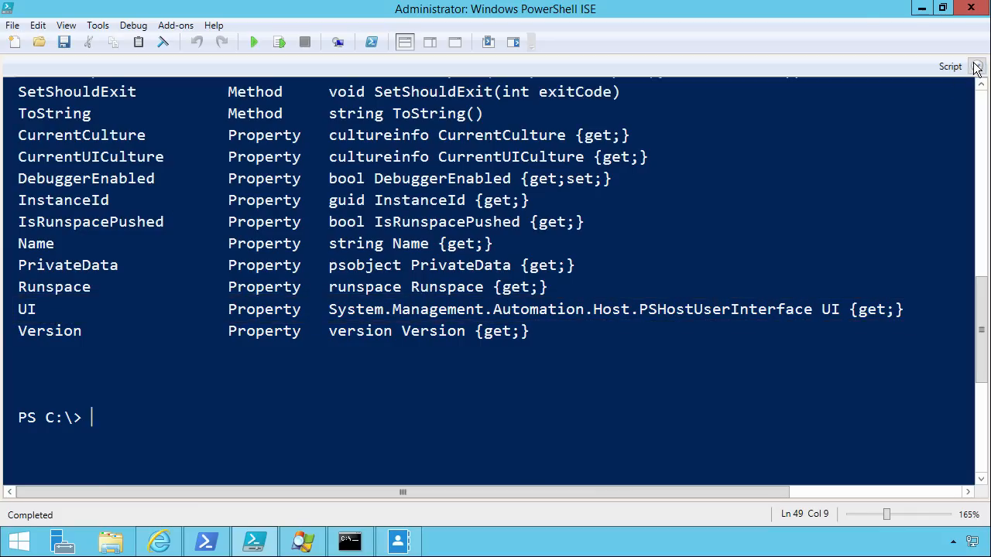
{"action": "left_click", "coordinate": [978, 66]}
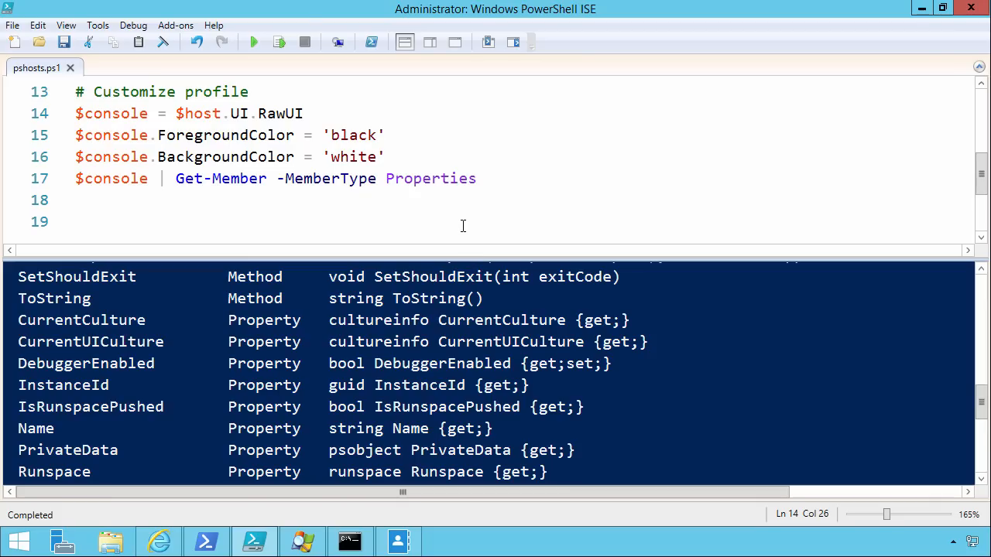
Scroll the pshosts.ps1 script up to its New-Item profile and $Host | Get-Member lines.
{"action": "scroll", "scroll_direction": "up", "scroll_amount": 3}
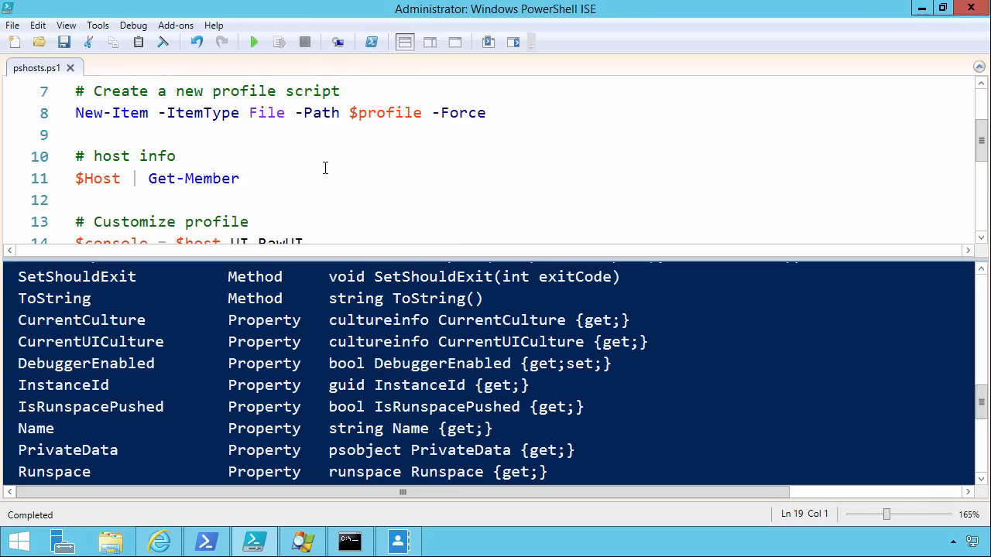
{"action": "mouse_move", "coordinate": [325, 180]}
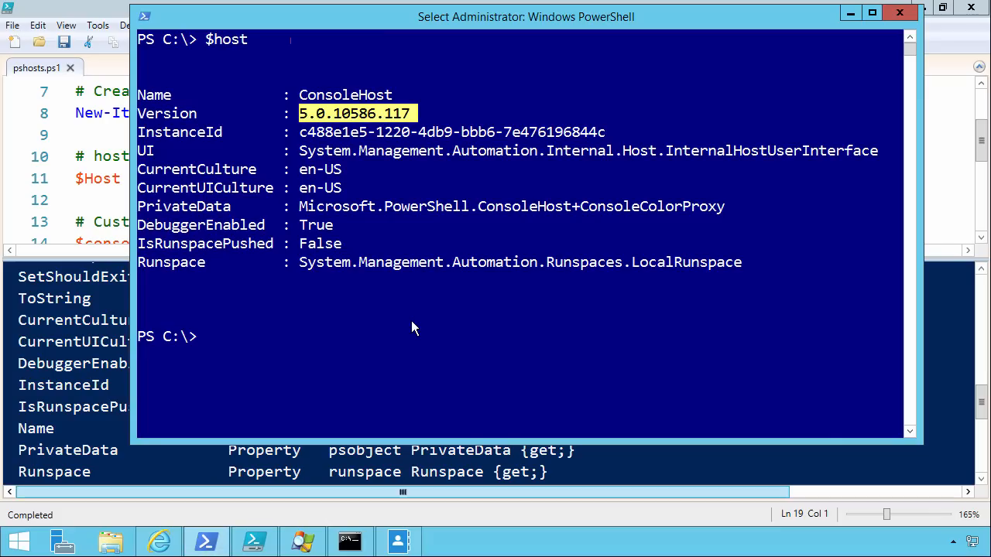
{"action": "mouse_move", "coordinate": [850, 12]}
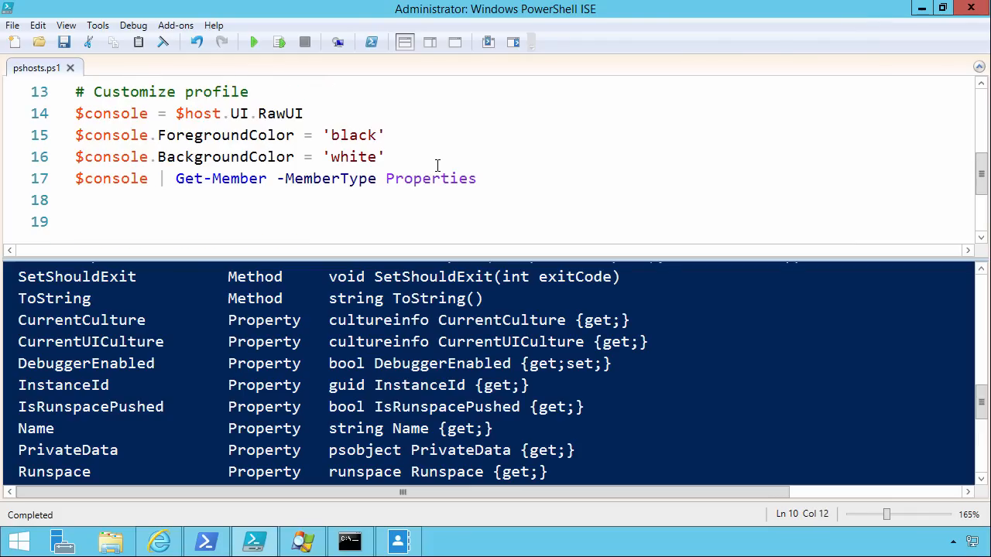
{"action": "mouse_move", "coordinate": [117, 118]}
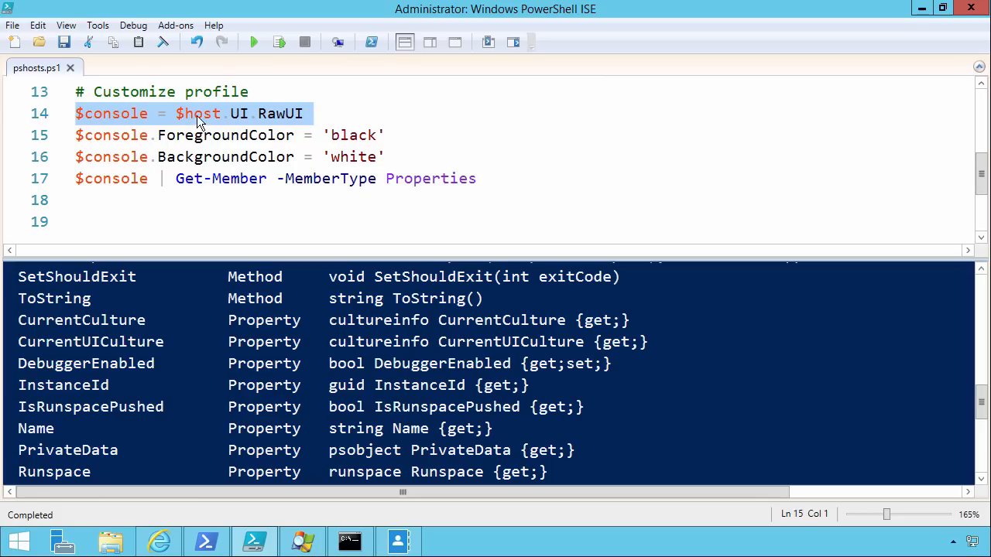
{"action": "mouse_move", "coordinate": [204, 319]}
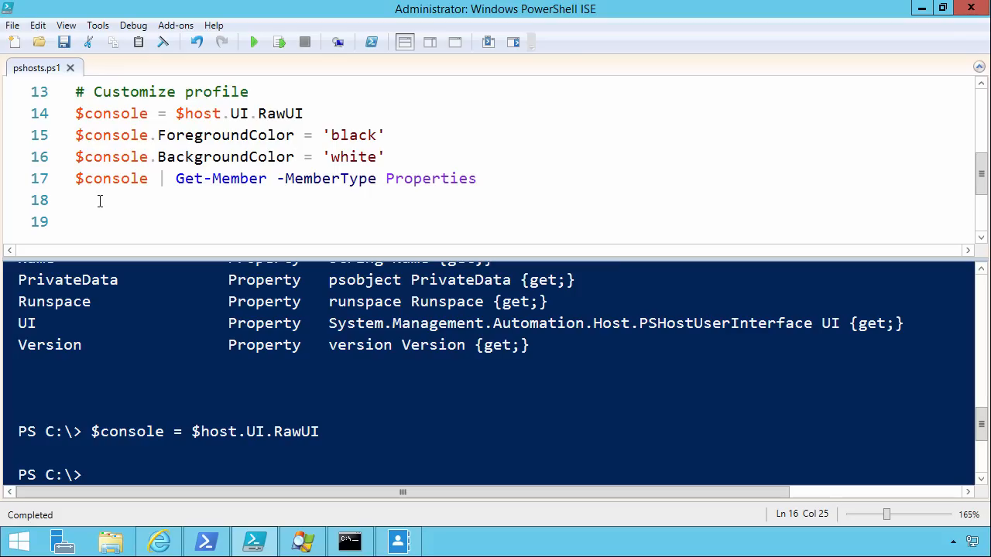
Return to the top of the profile-customization script and minimize the ISE window to the desktop.
{"action": "type", "text": "$console."}
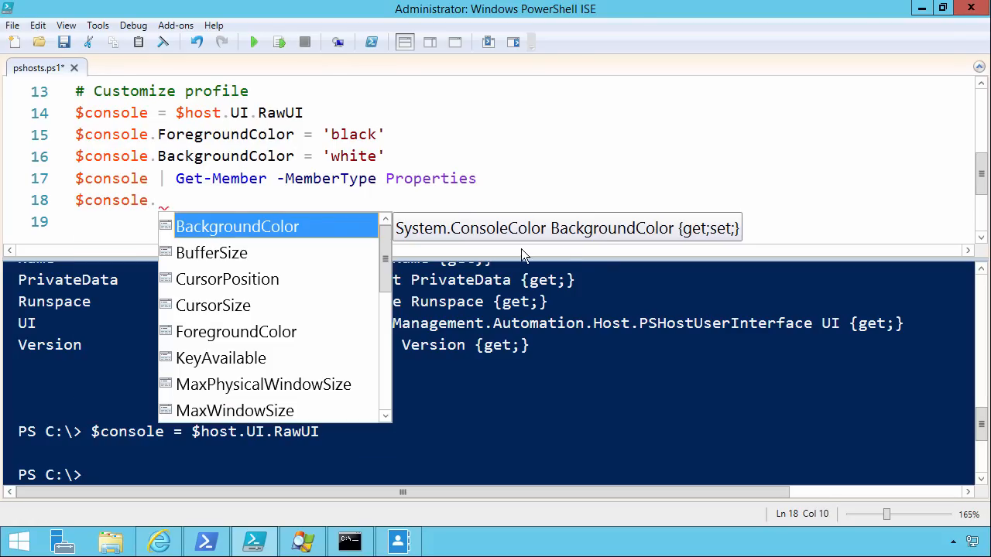
{"action": "scroll", "scroll_direction": "down", "scroll_amount": 3}
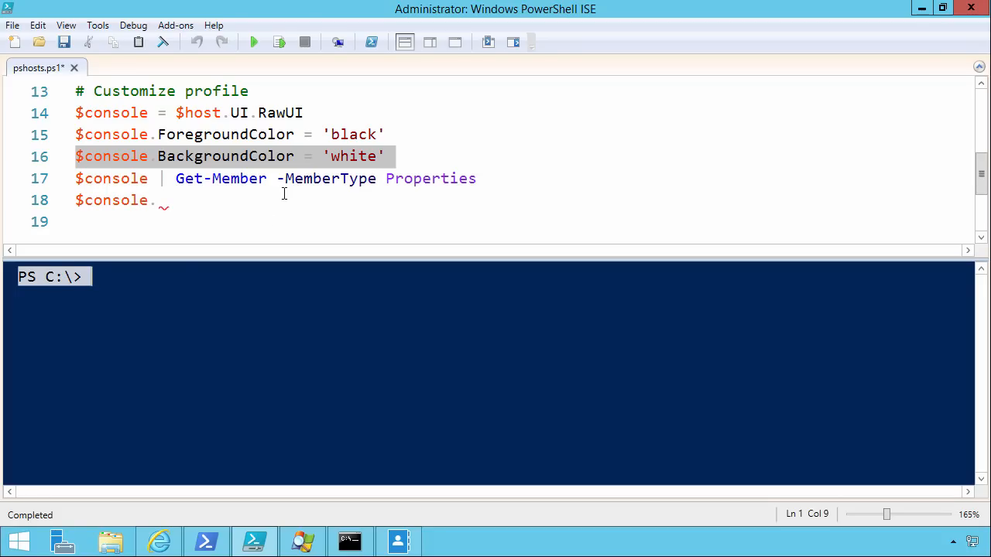
{"action": "mouse_move", "coordinate": [118, 171]}
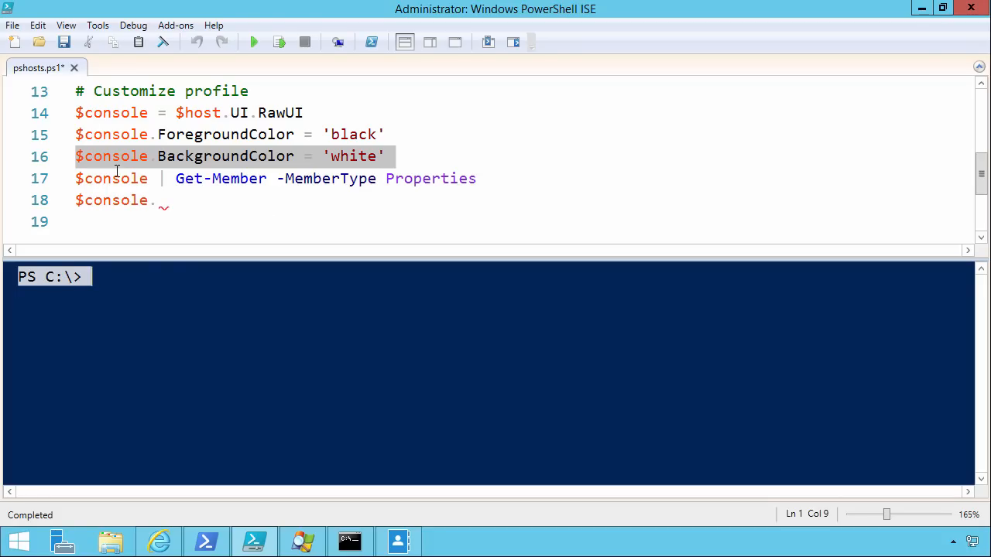
{"action": "mouse_move", "coordinate": [240, 540]}
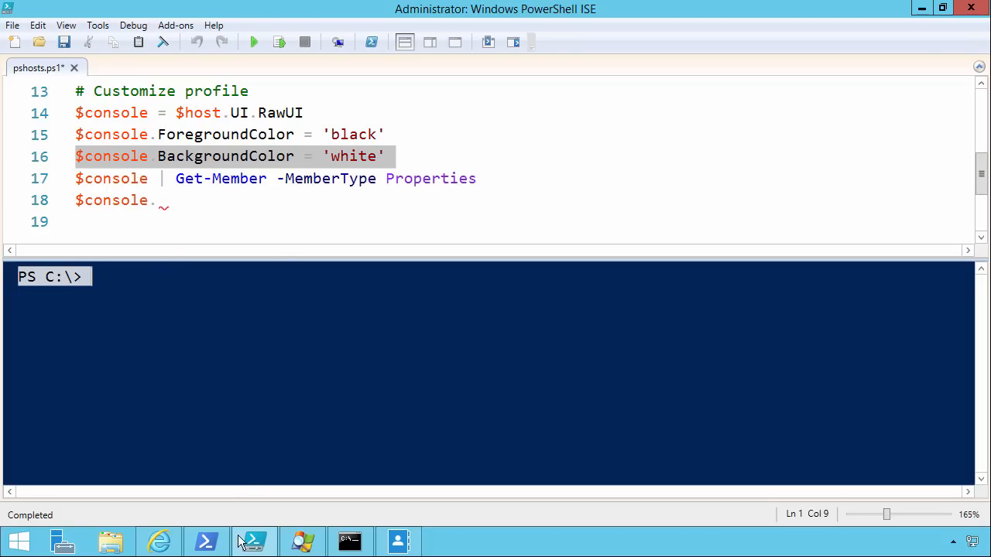
{"action": "mouse_move", "coordinate": [254, 542]}
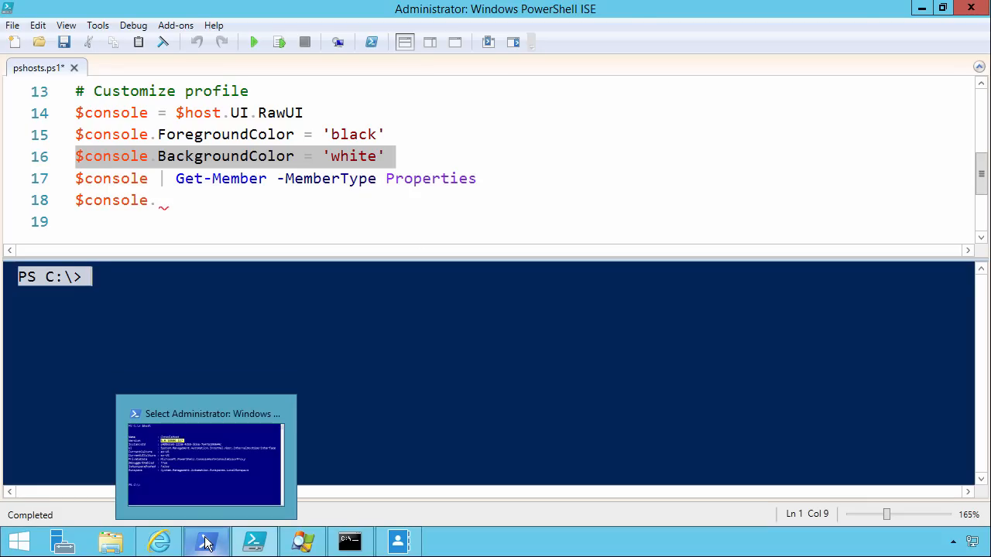
{"action": "left_click", "coordinate": [254, 223]}
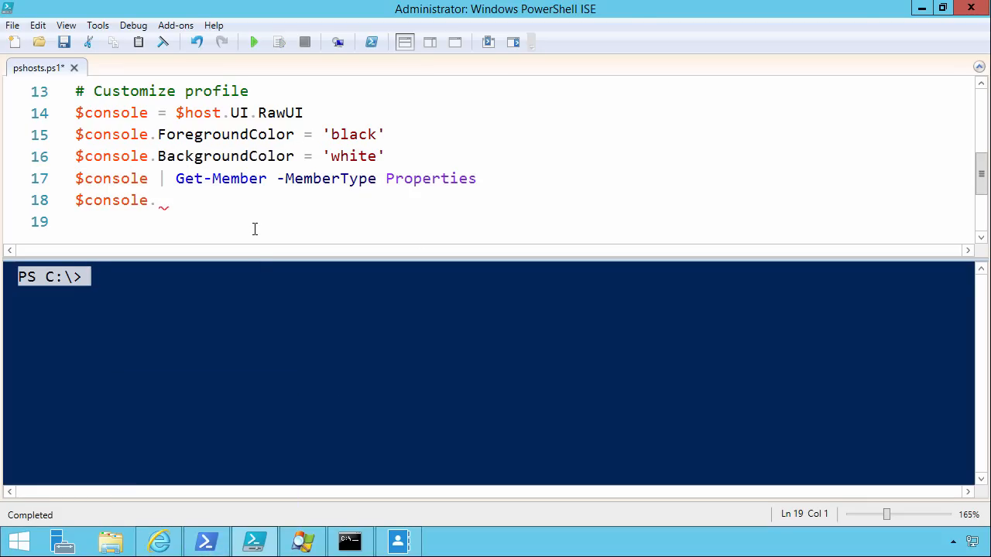
{"action": "scroll", "scroll_direction": "up", "scroll_amount": 3}
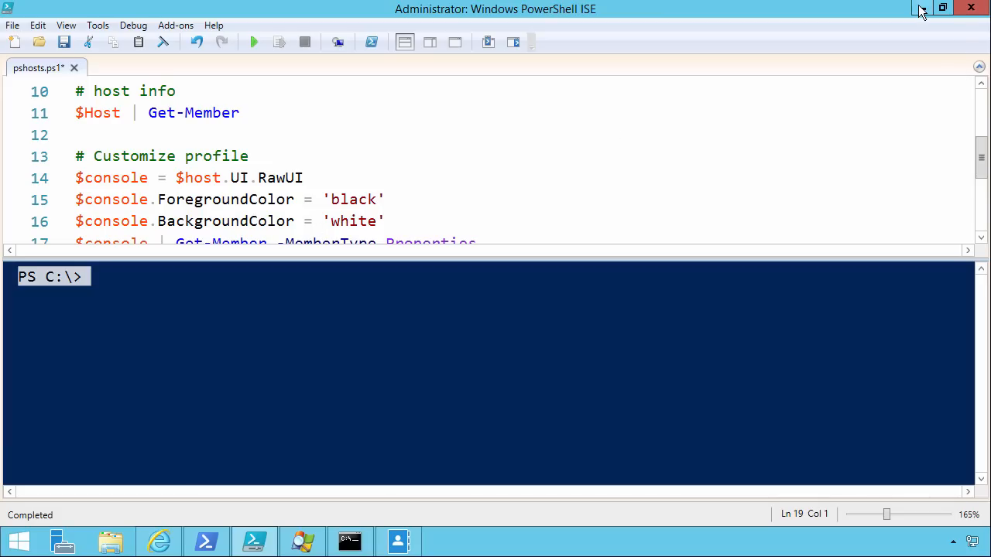
{"action": "left_click", "coordinate": [942, 9]}
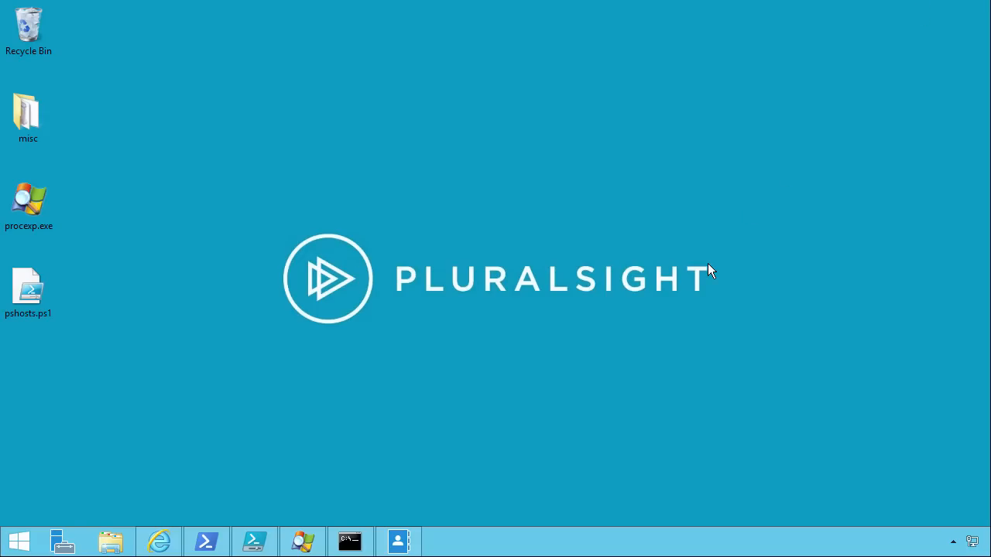
Launch Process Explorer from the procexp.exe desktop icon to view the running process tree.
{"action": "double_click", "coordinate": [28, 201]}
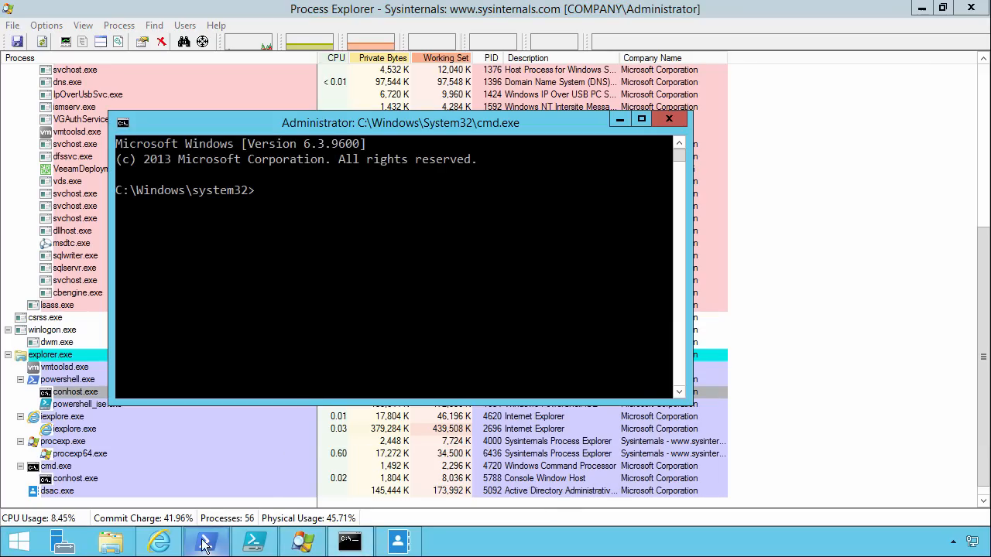
{"action": "mouse_move", "coordinate": [254, 540]}
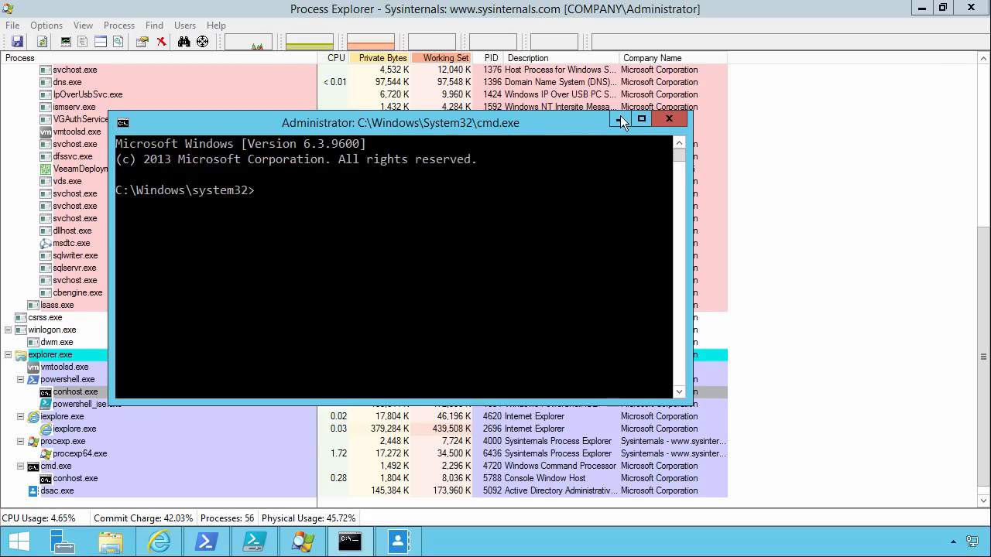
{"action": "mouse_move", "coordinate": [619, 118]}
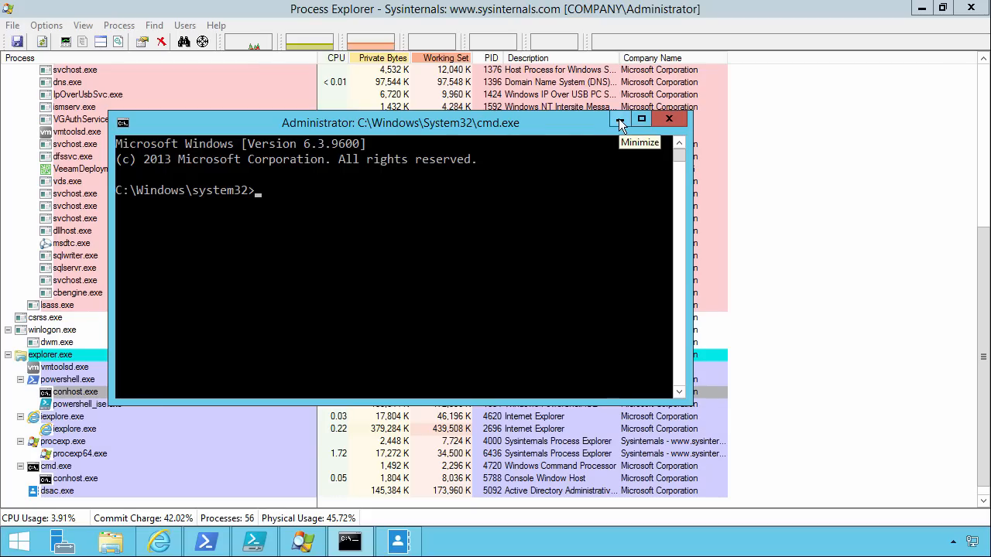
Minimize the cmd.exe window so Process Explorer shows conhost.exe under powershell.exe.
{"action": "left_click", "coordinate": [619, 118]}
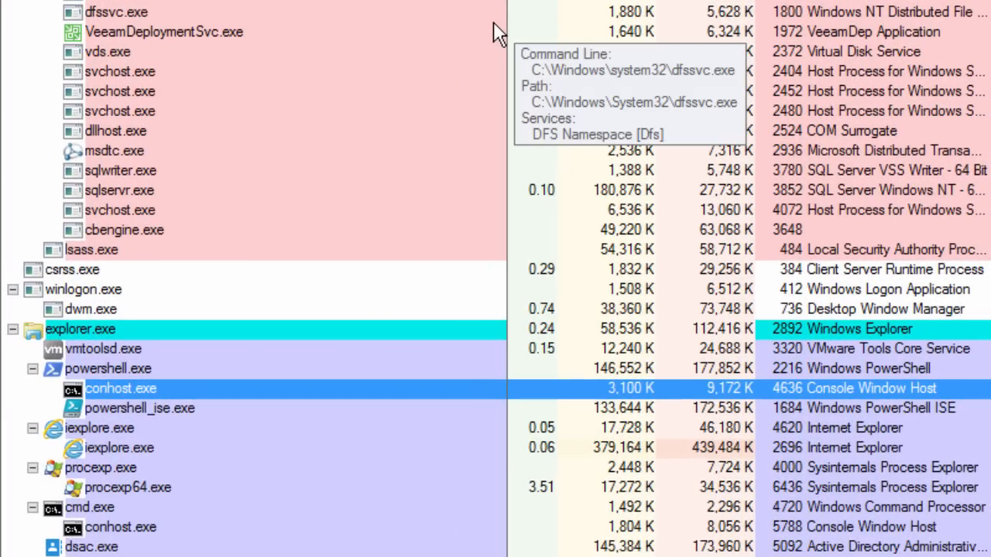
{"action": "mouse_move", "coordinate": [430, 240]}
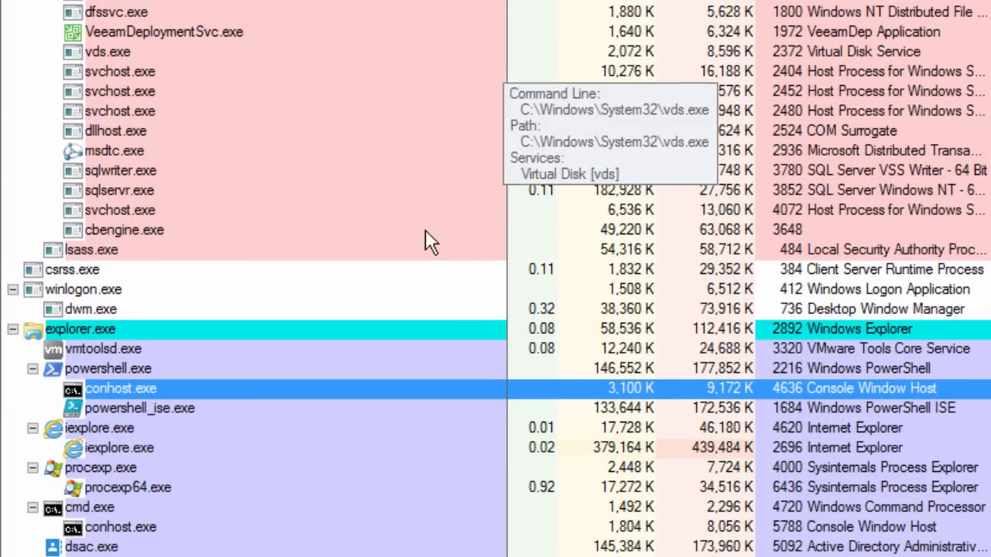
{"action": "mouse_move", "coordinate": [108, 369]}
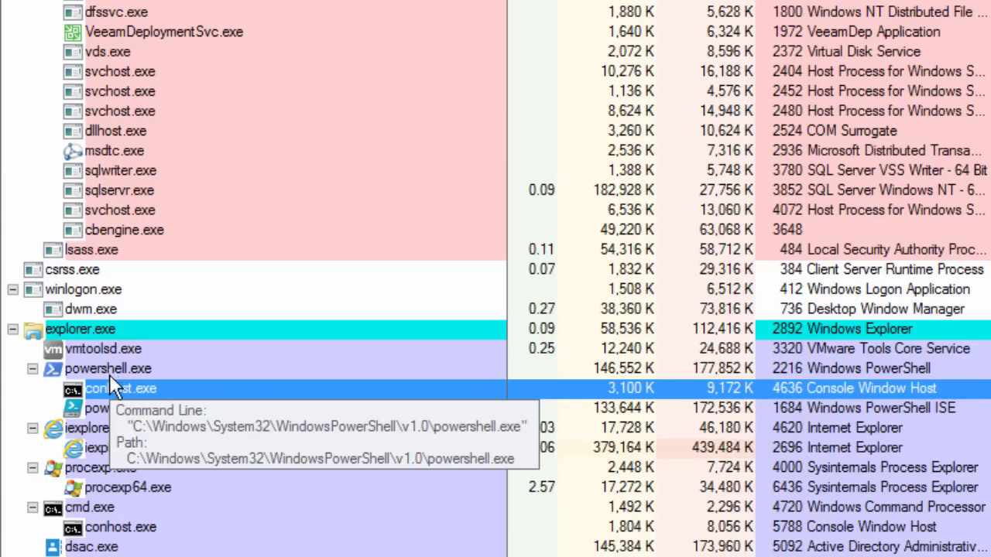
{"action": "mouse_move", "coordinate": [121, 427]}
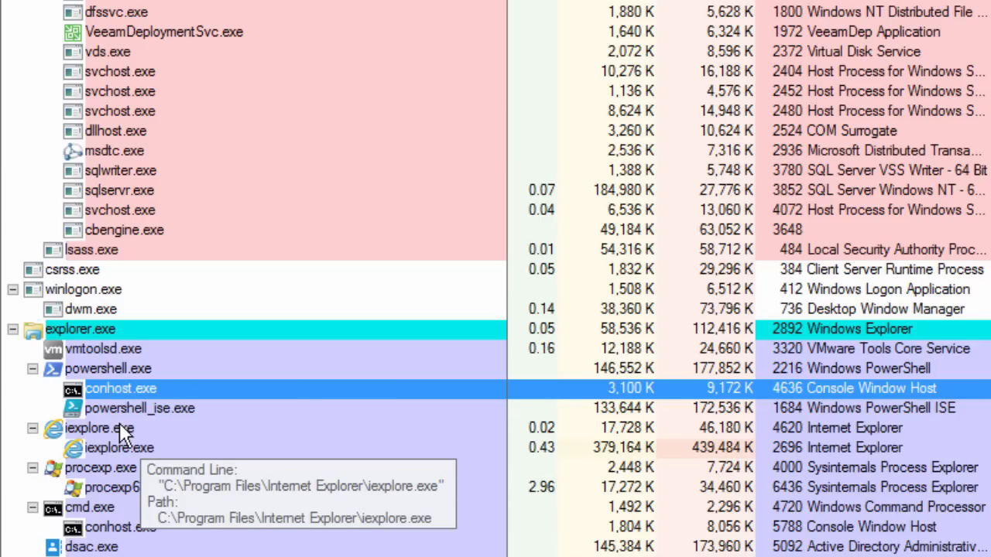
{"action": "mouse_move", "coordinate": [132, 418]}
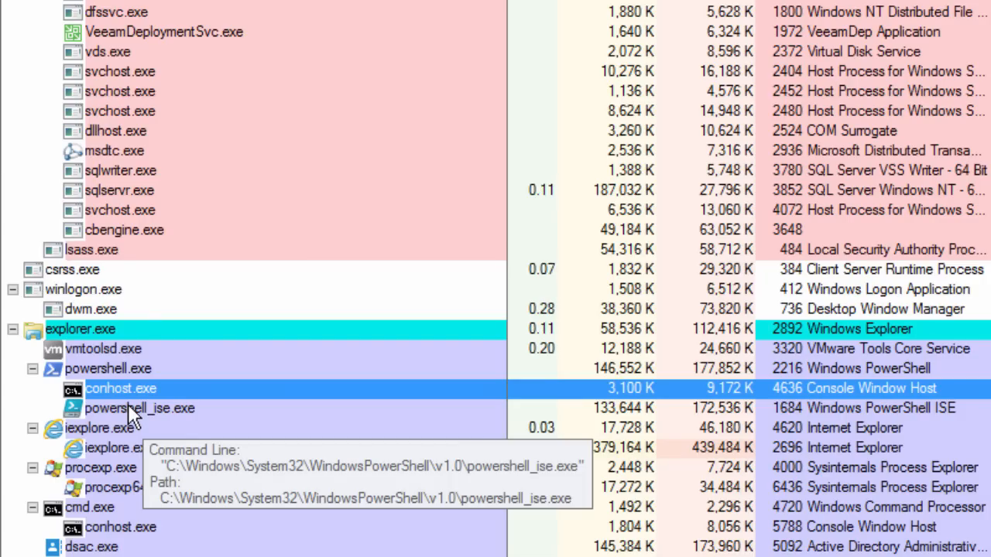
{"action": "mouse_move", "coordinate": [121, 369]}
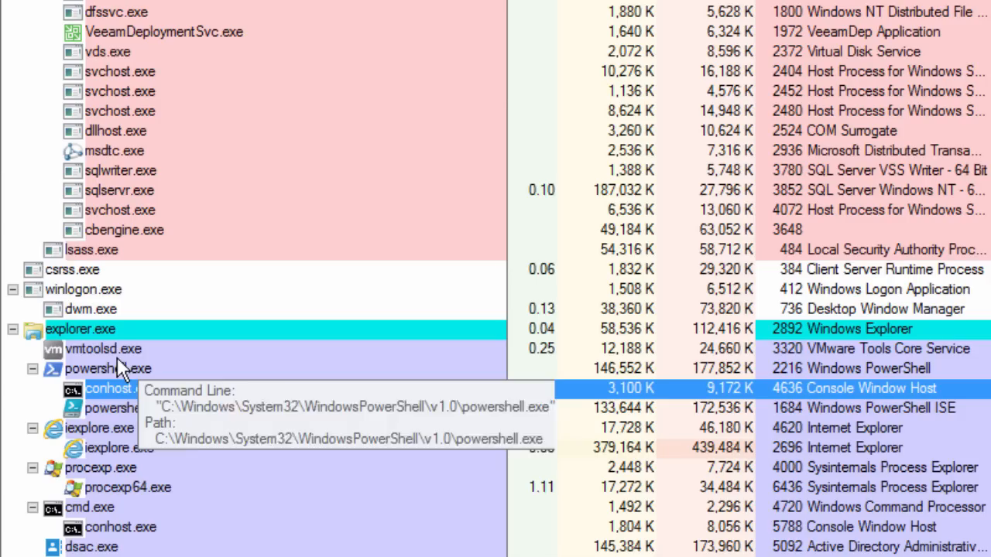
{"action": "mouse_move", "coordinate": [127, 395]}
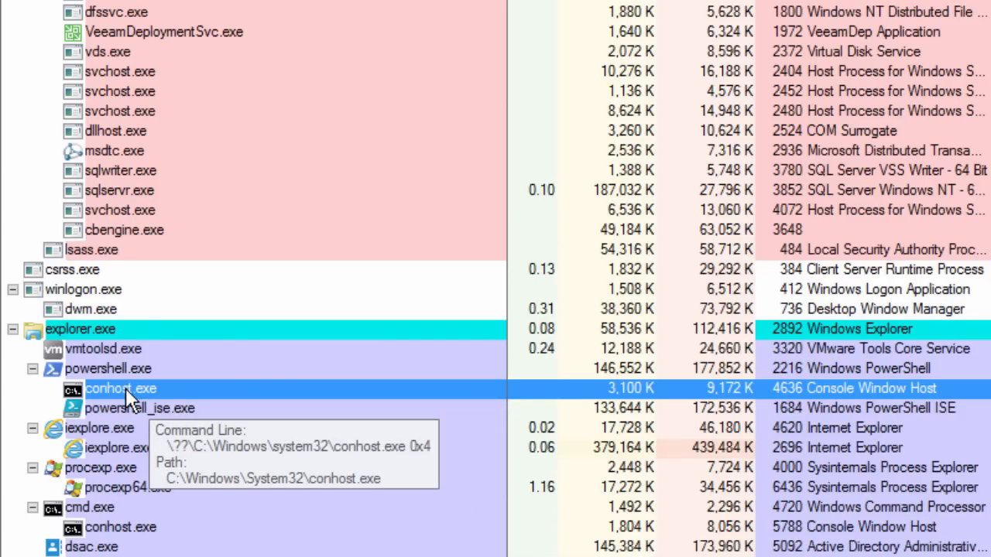
{"action": "mouse_move", "coordinate": [108, 369]}
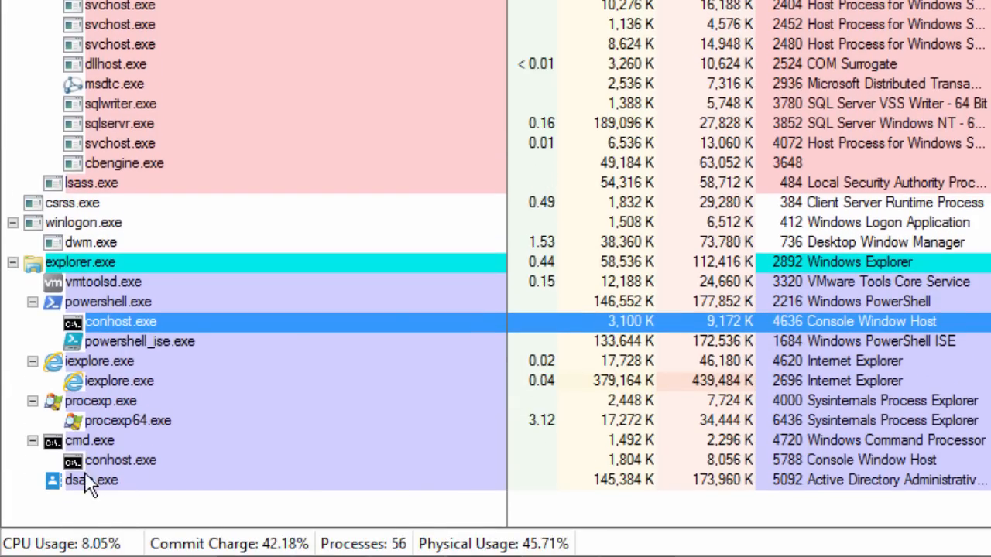
{"action": "mouse_move", "coordinate": [121, 462]}
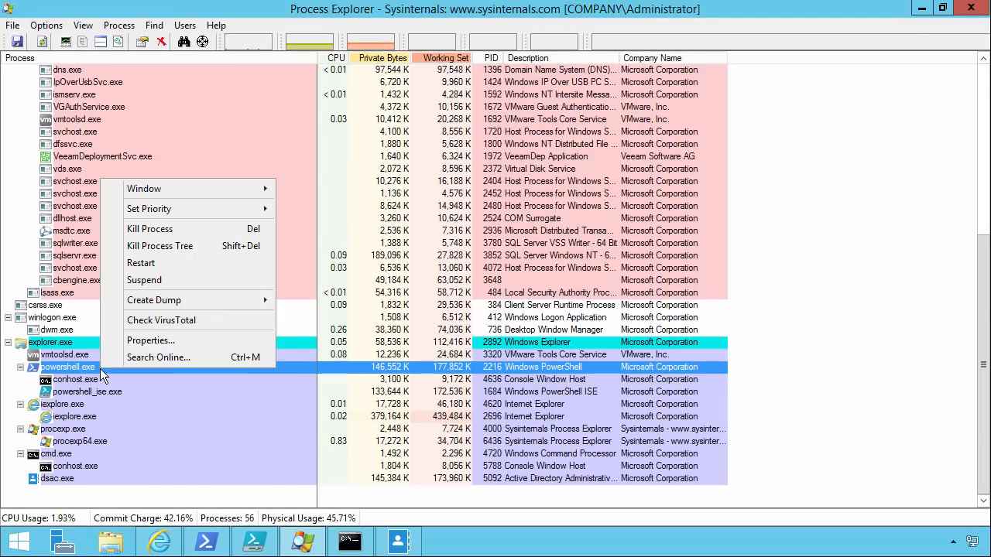
{"action": "left_click", "coordinate": [150, 341]}
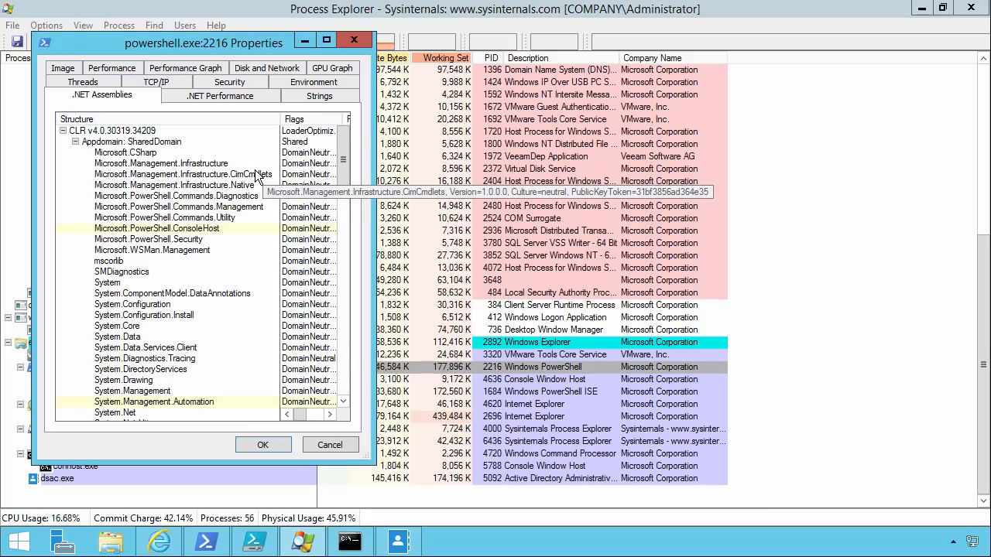
{"action": "left_click", "coordinate": [155, 229]}
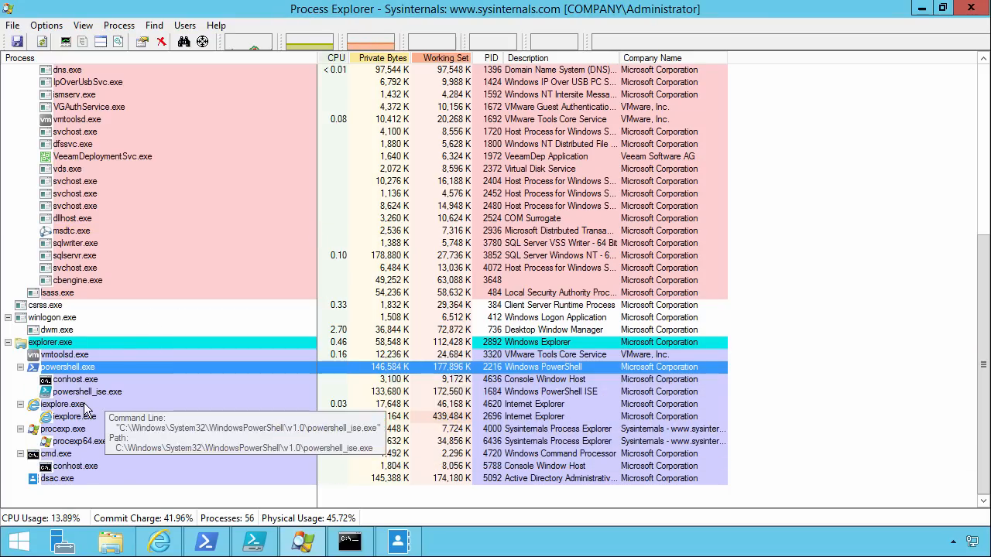
{"action": "right_click", "coordinate": [86, 392]}
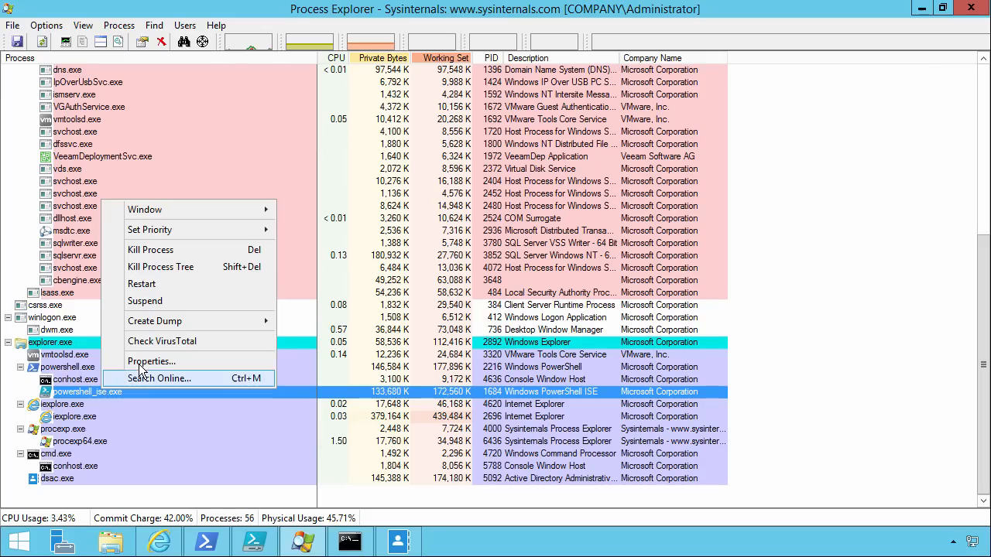
{"action": "left_click", "coordinate": [152, 363]}
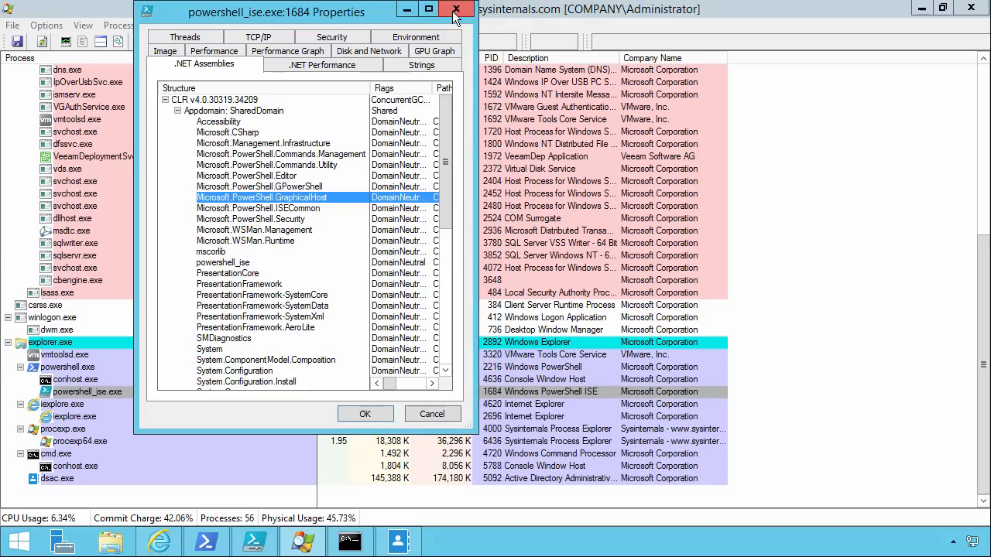
{"action": "left_click", "coordinate": [455, 9]}
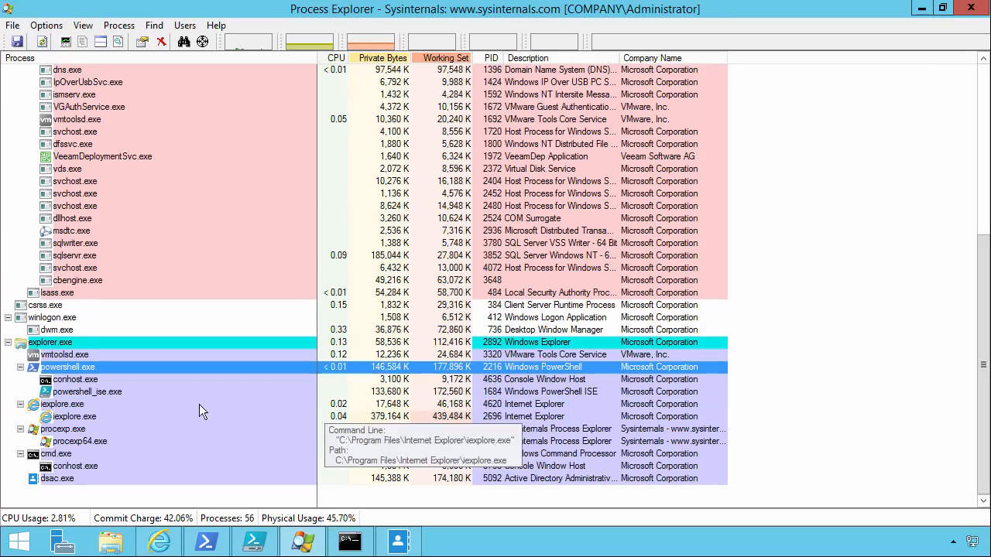
{"action": "mouse_move", "coordinate": [69, 376]}
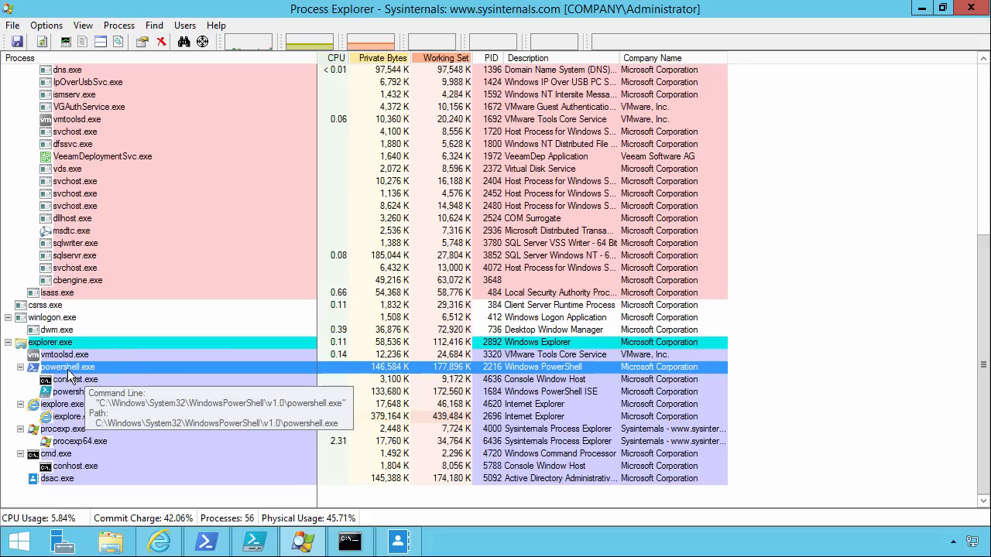
{"action": "left_click", "coordinate": [69, 392]}
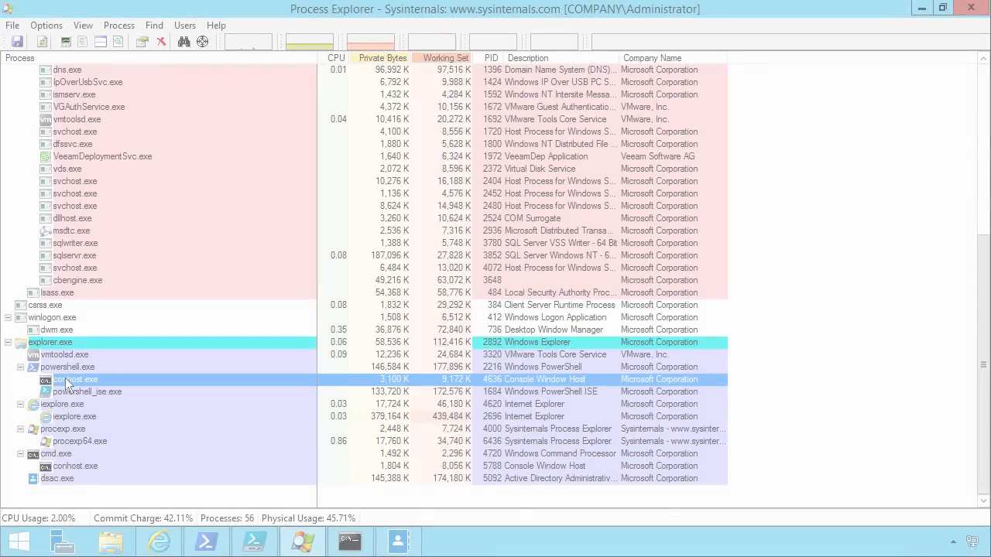
{"action": "mouse_move", "coordinate": [74, 379]}
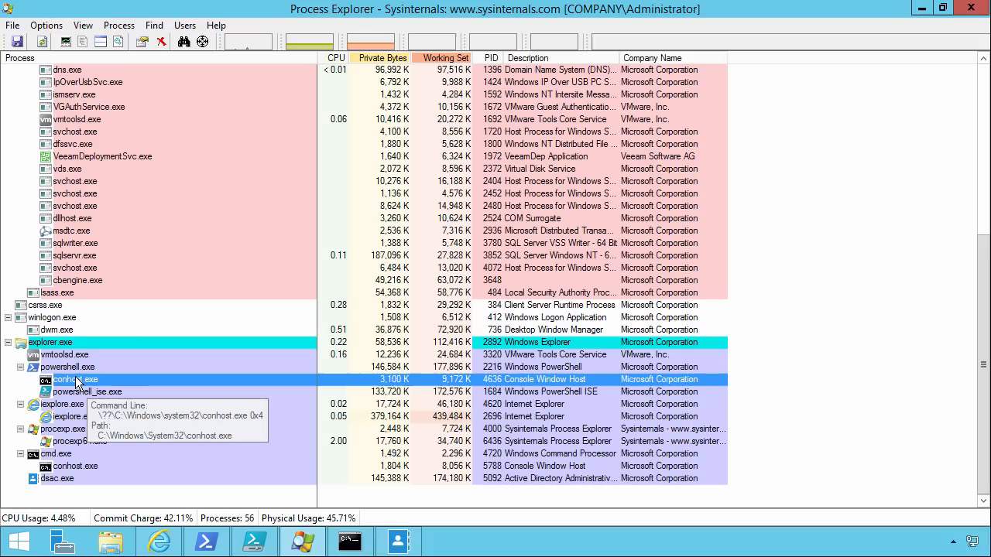
{"action": "left_click", "coordinate": [87, 392]}
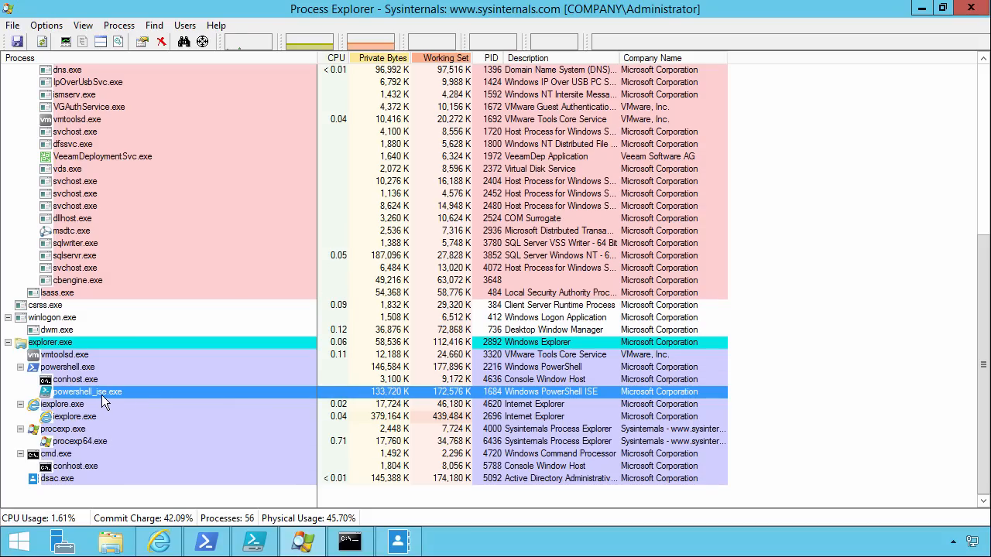
{"action": "left_click", "coordinate": [68, 367]}
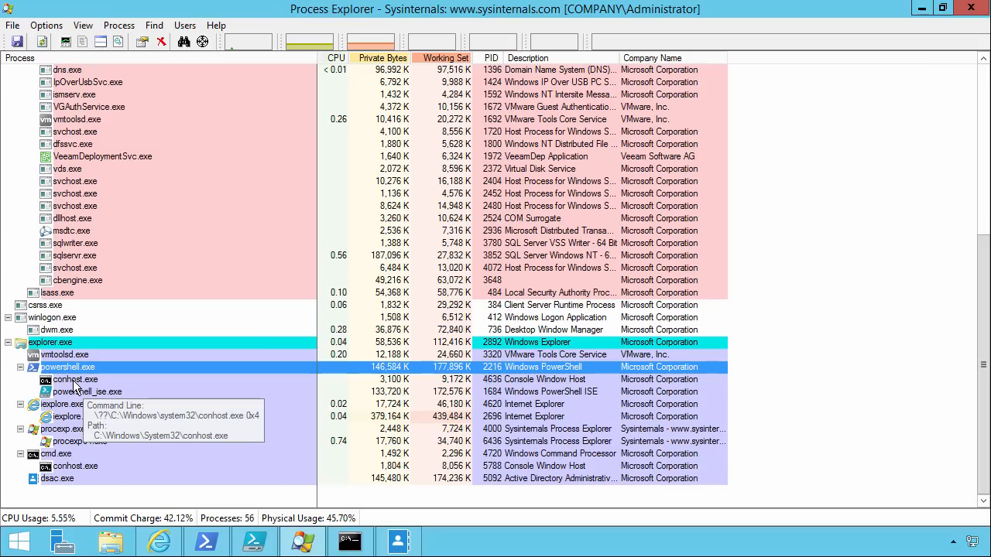
{"action": "left_click", "coordinate": [75, 379]}
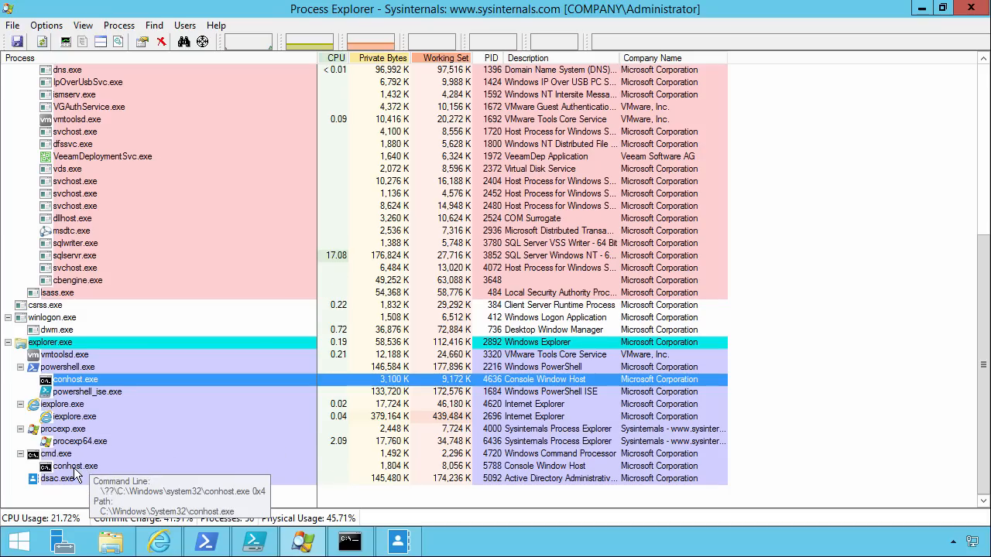
{"action": "mouse_move", "coordinate": [78, 376]}
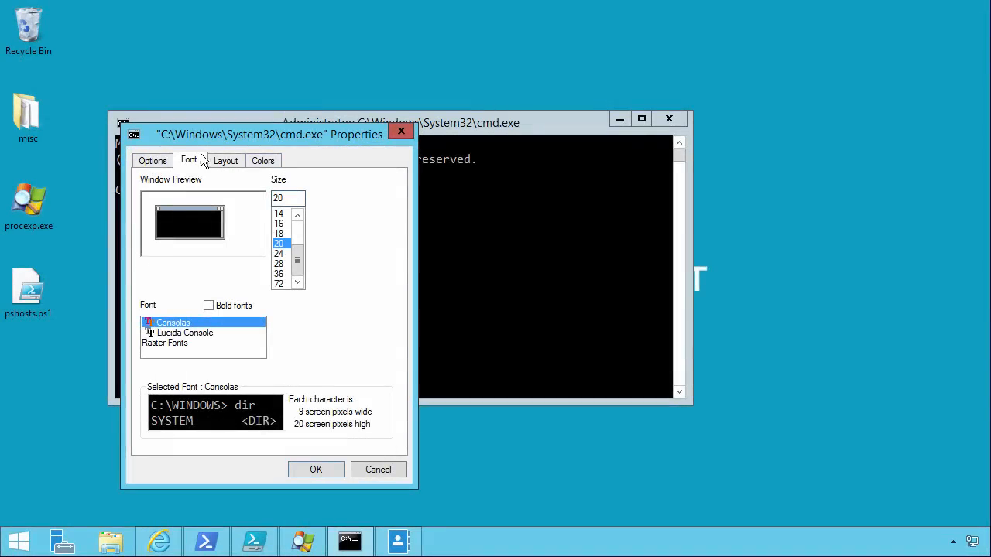
Dismiss the cmd.exe Properties and bring up the PowerShell console's Properties with its Consolas font settings.
{"action": "left_click", "coordinate": [316, 470]}
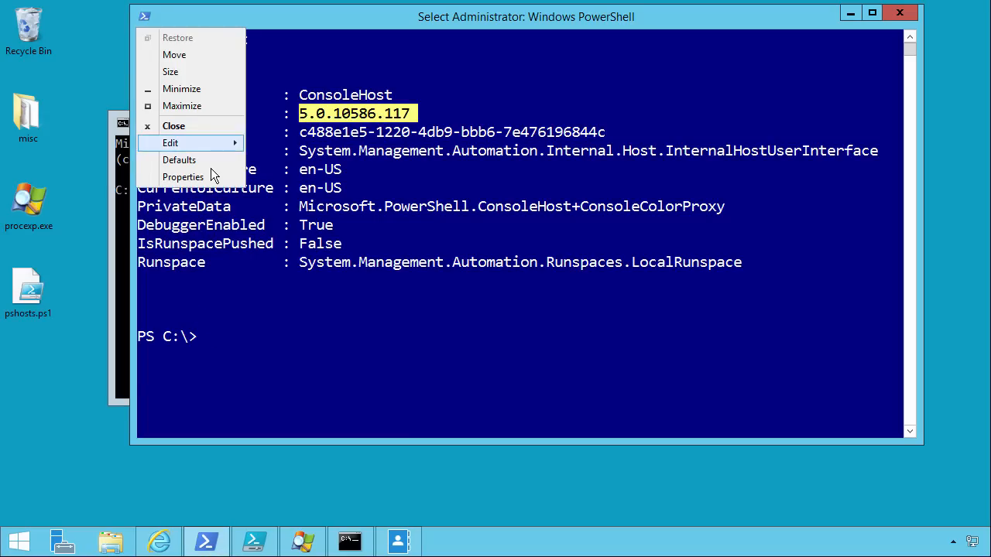
{"action": "left_click", "coordinate": [183, 176]}
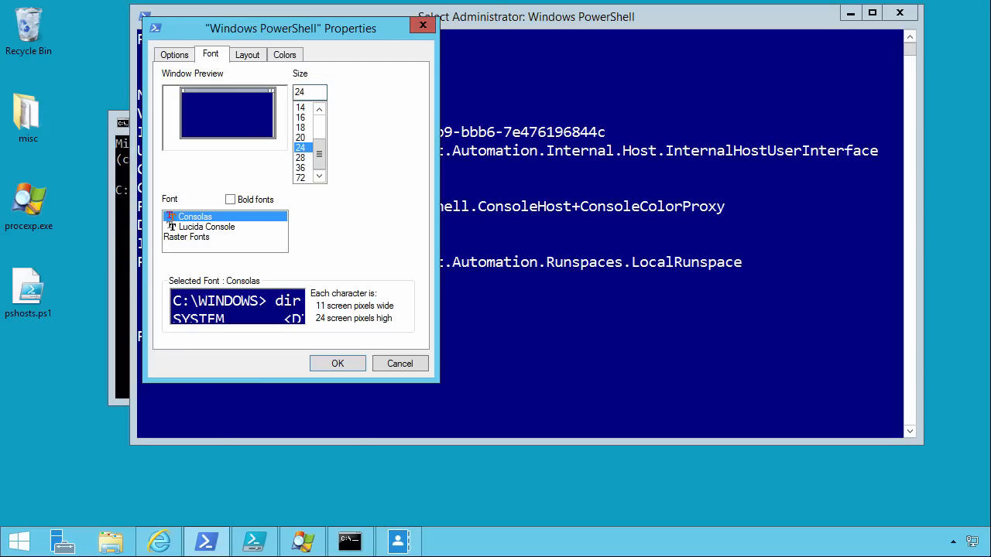